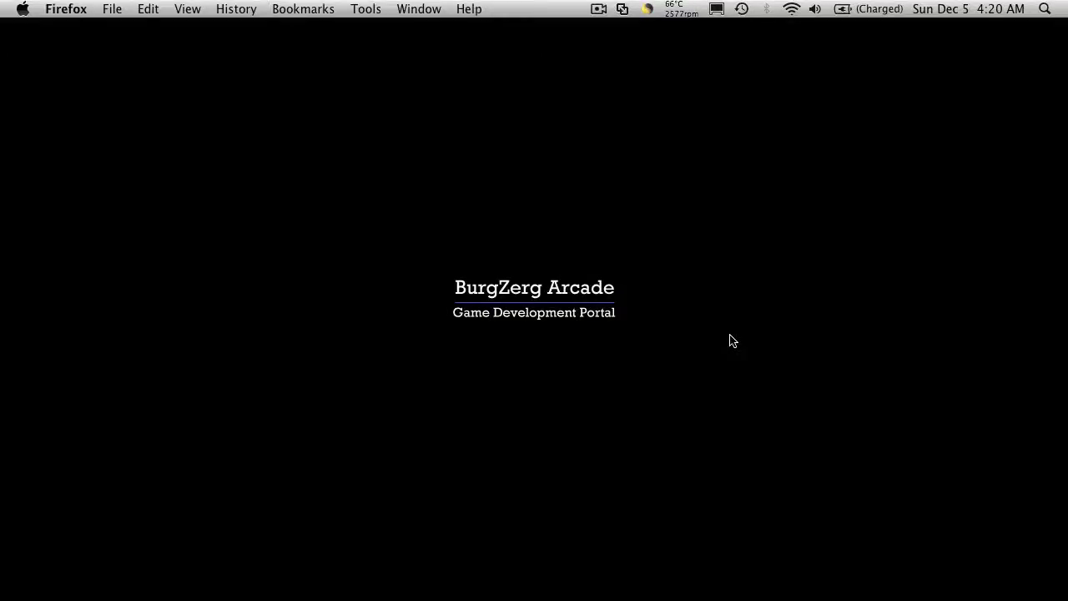
mouse_move(747, 355)
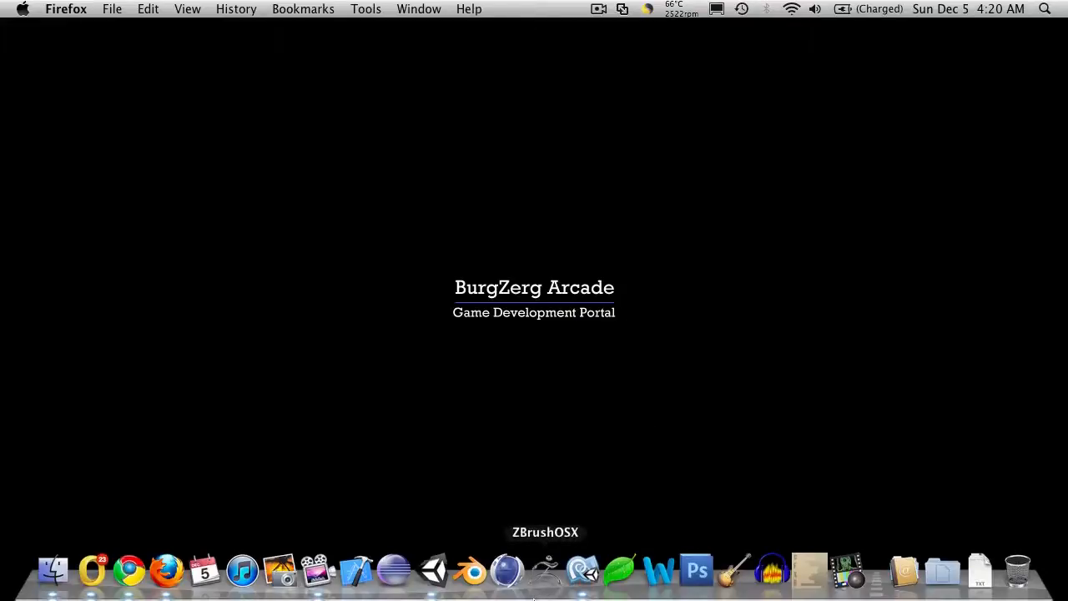
mouse_move(432, 571)
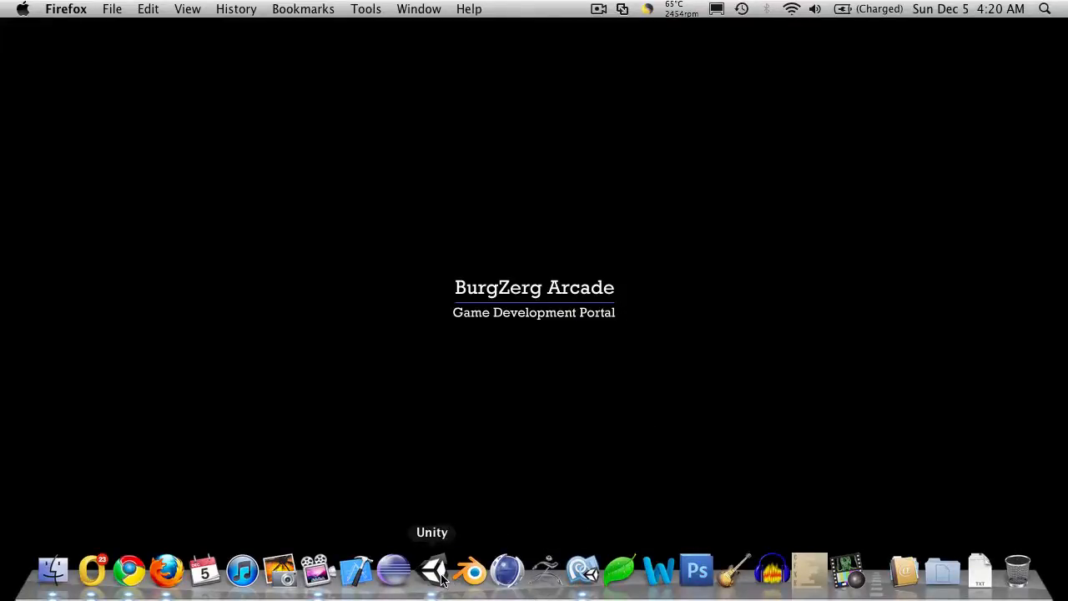
- Switch to the Unity editor with the Hack And Slash Level1 scene loaded
click(432, 571)
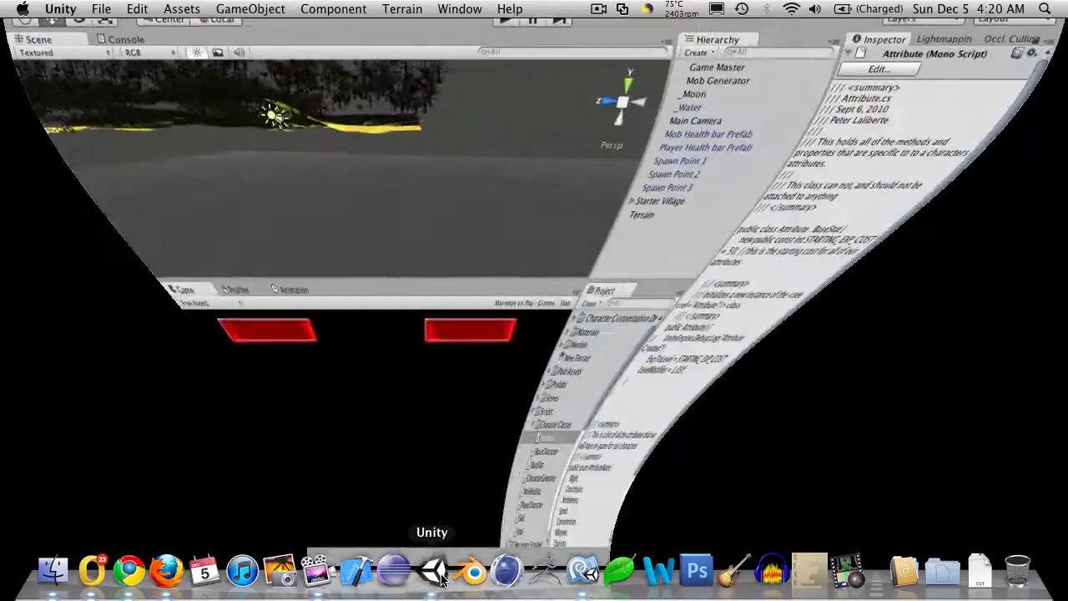
click(431, 571)
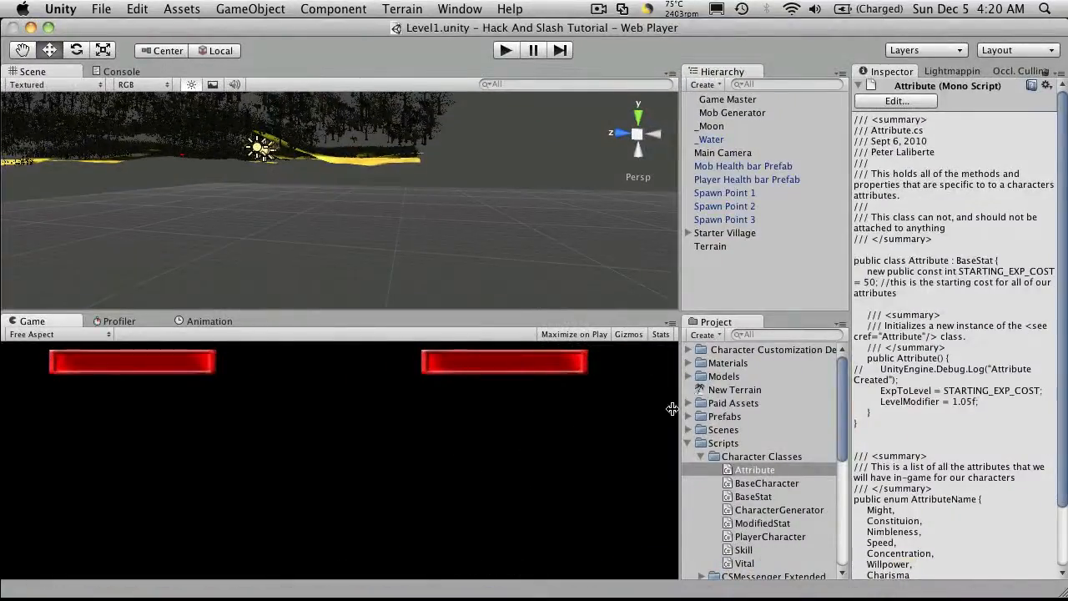
click(688, 443)
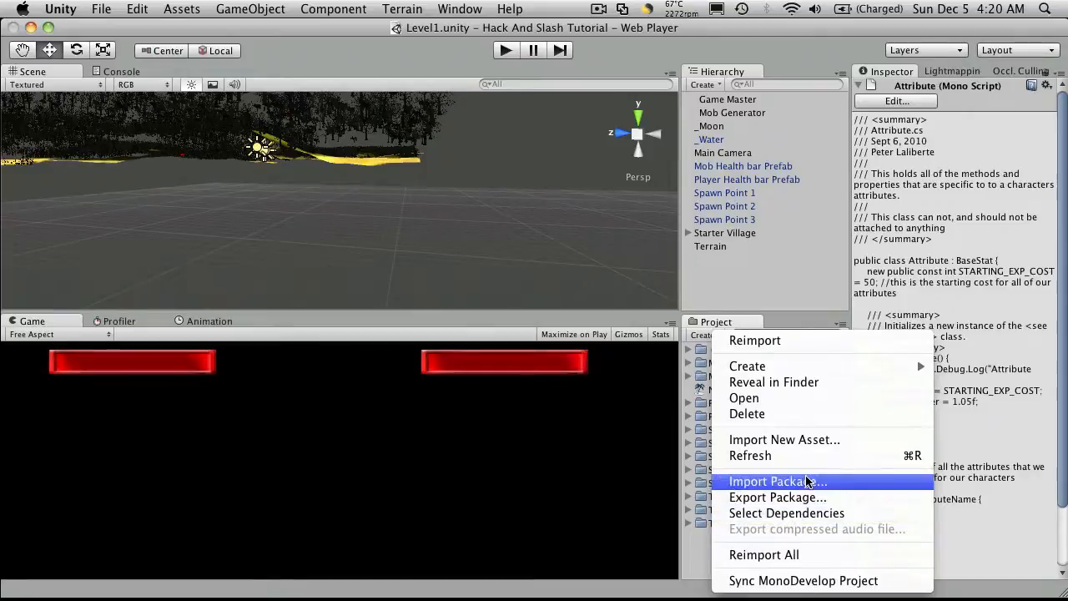
mouse_move(814, 292)
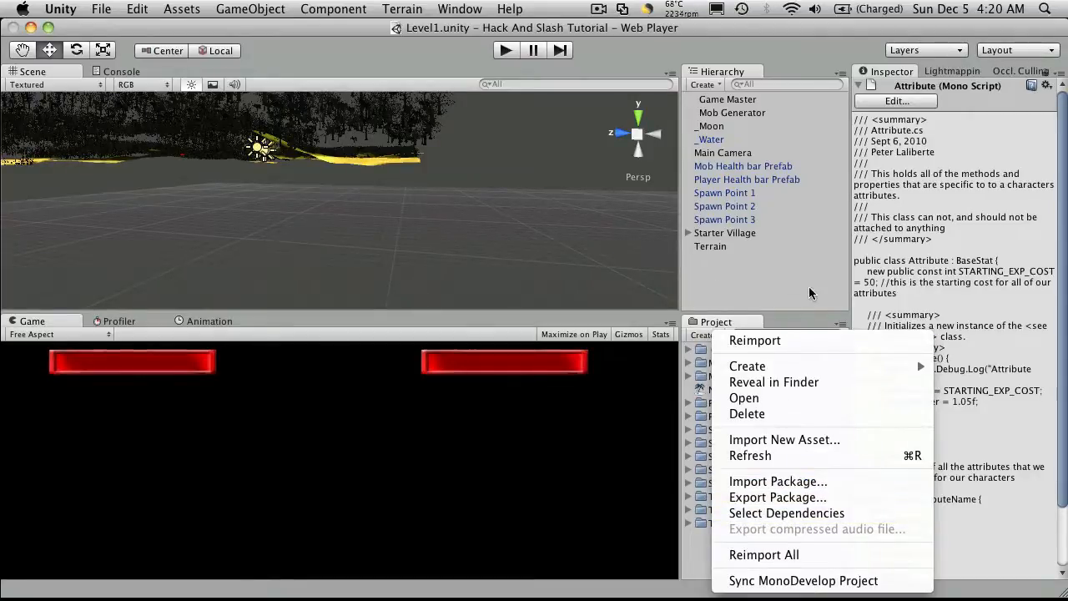
click(181, 10)
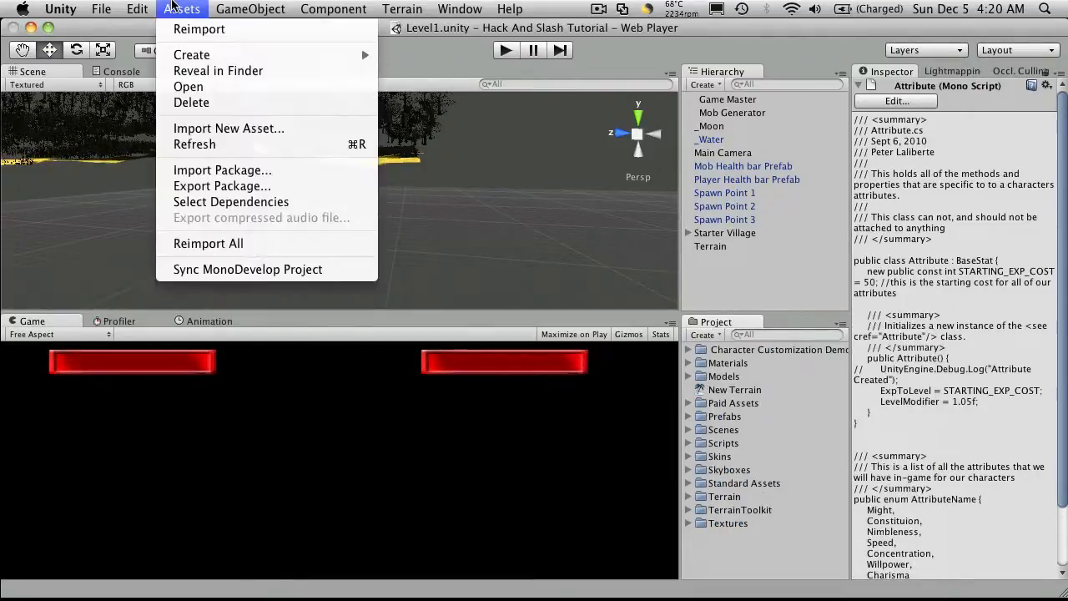
mouse_move(187, 87)
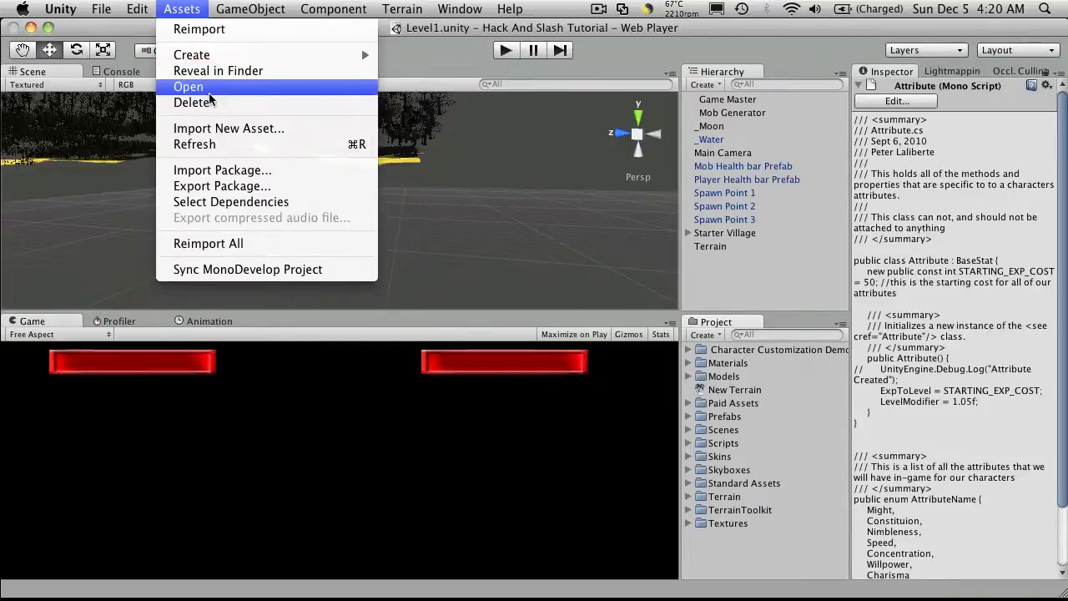
mouse_move(242, 170)
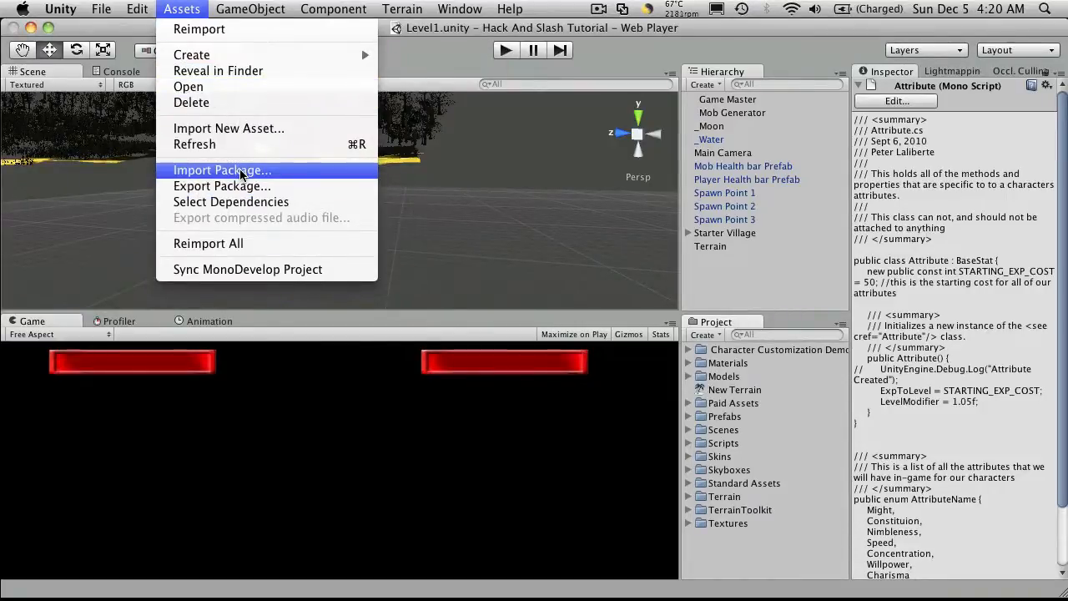
mouse_move(447, 57)
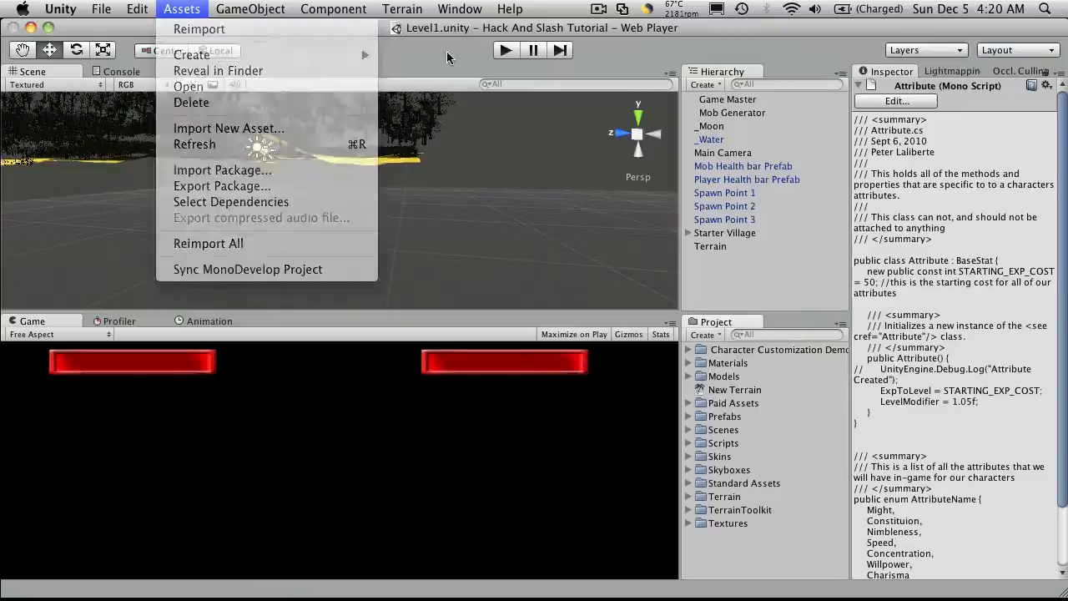
click(492, 33)
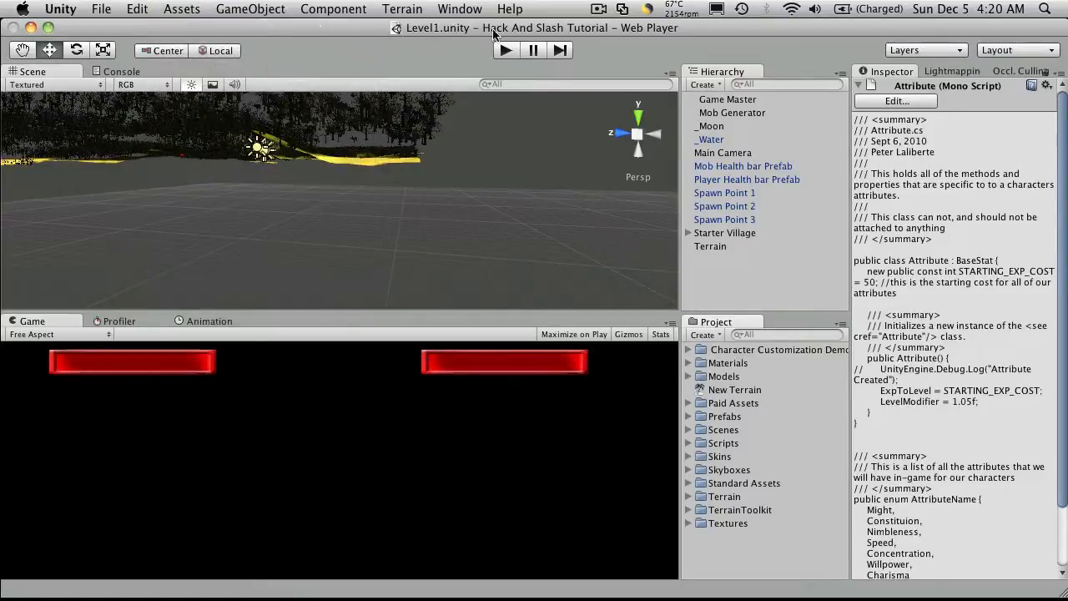
click(511, 10)
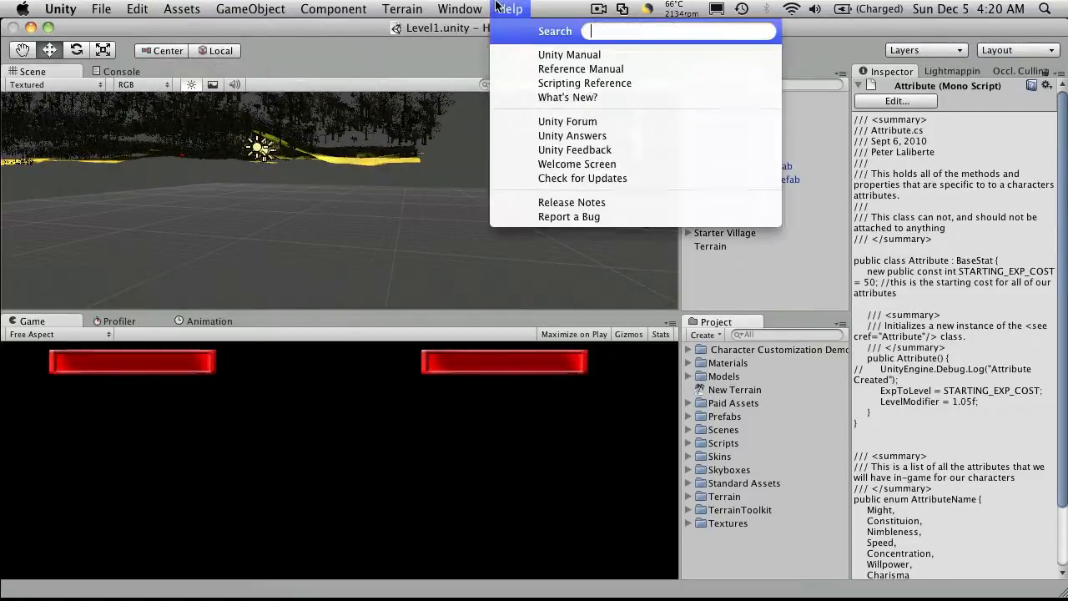
mouse_move(574, 150)
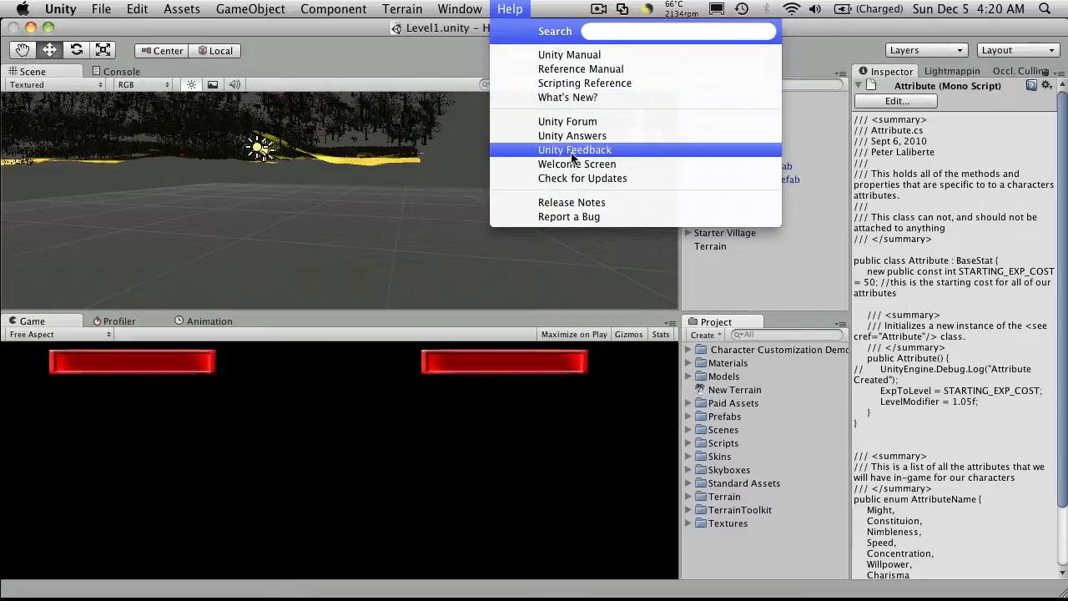
- Open the Asset Store from the Window menu
click(459, 10)
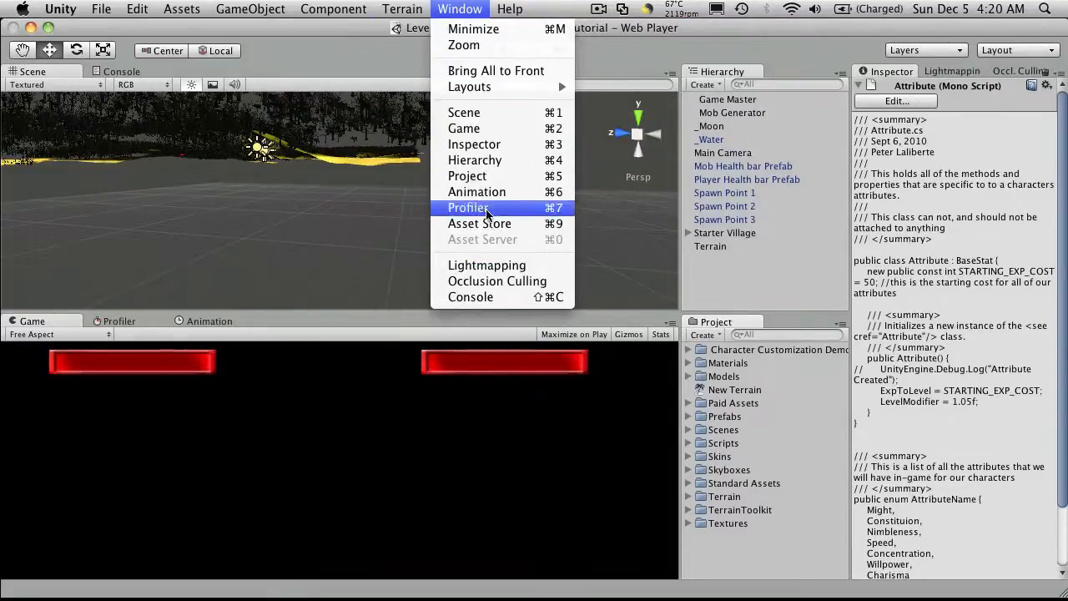
click(481, 223)
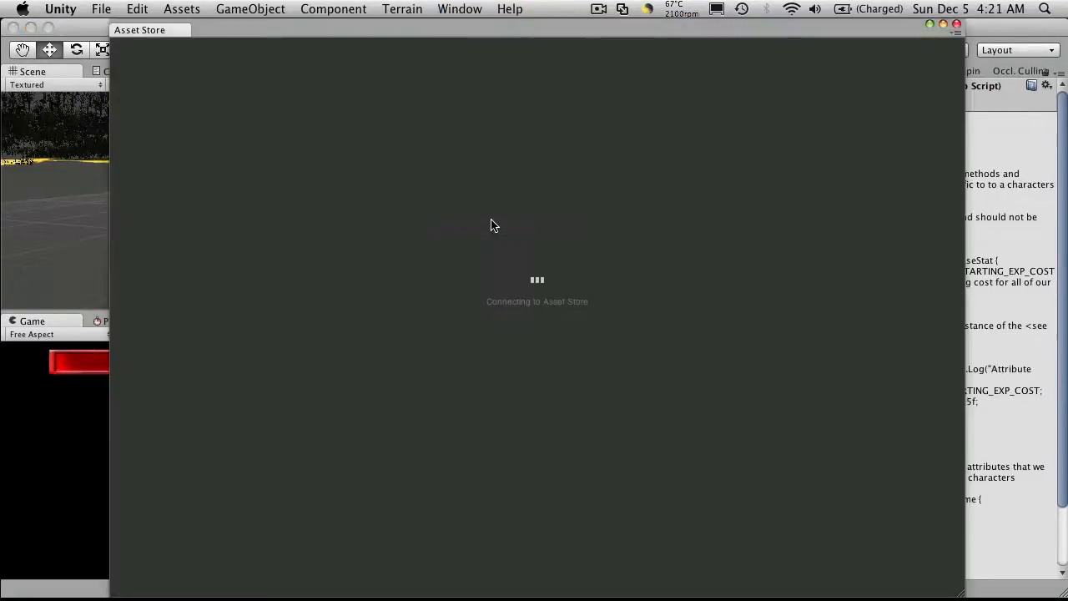
mouse_move(491, 217)
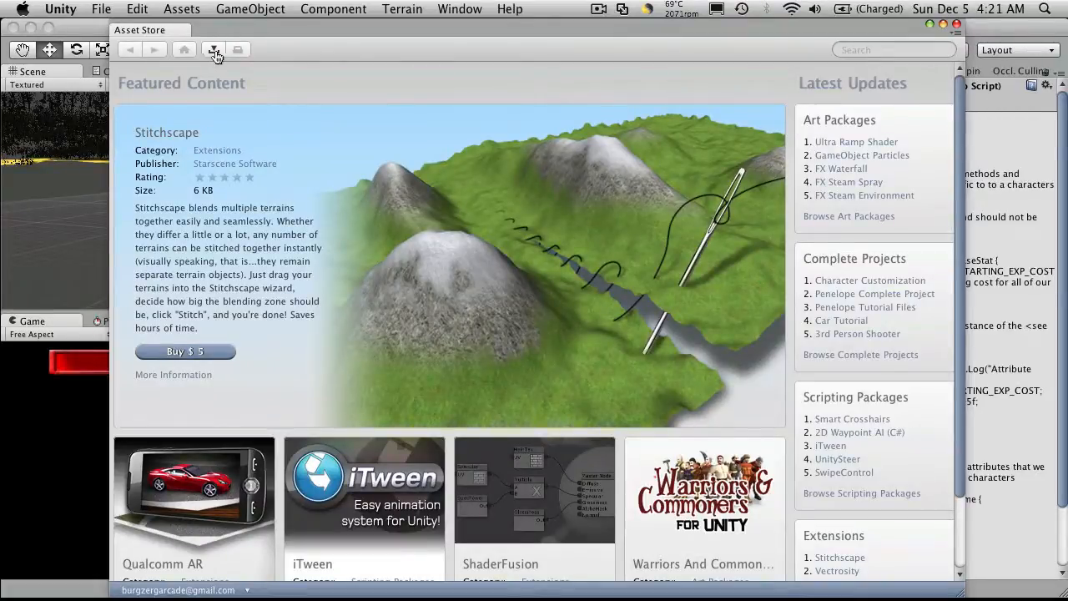
- Find DayNightCycle in the downloaded packages list and start importing it
click(213, 50)
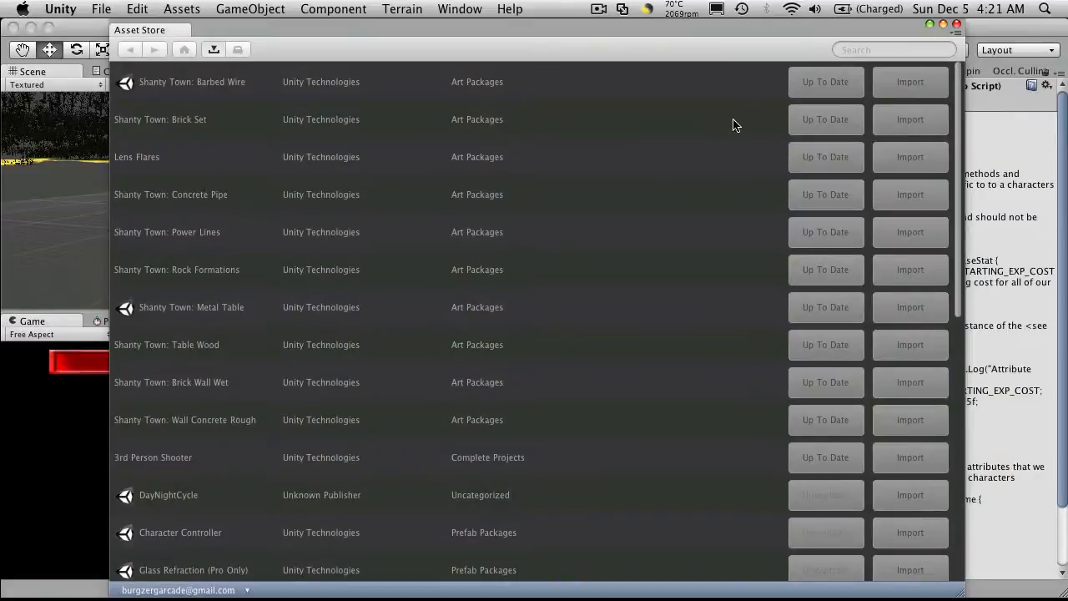
mouse_move(208, 108)
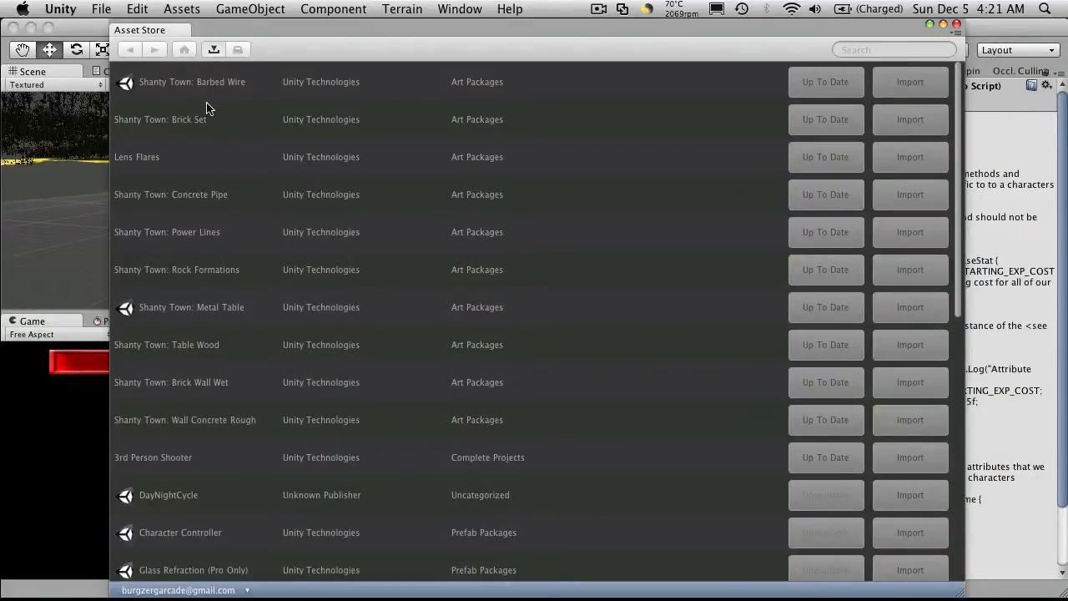
scroll(down, 3)
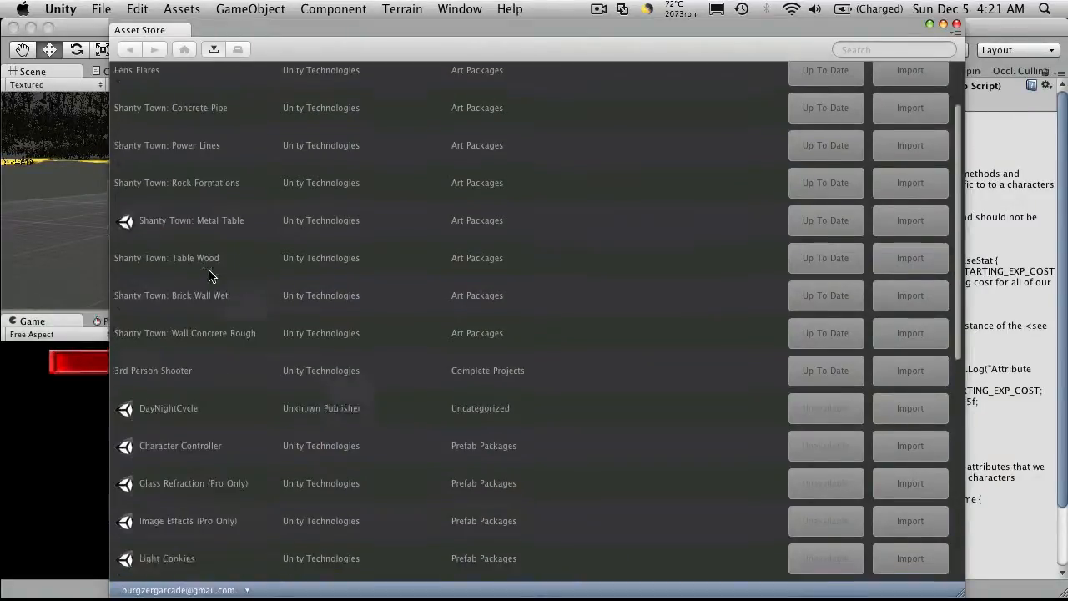
scroll(down, 3)
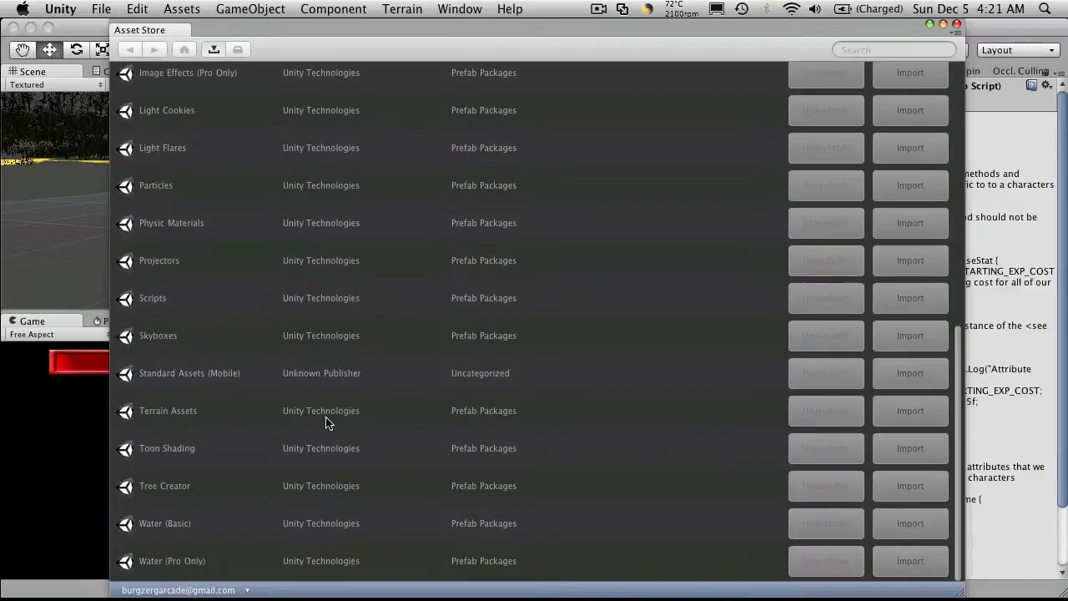
mouse_move(333, 569)
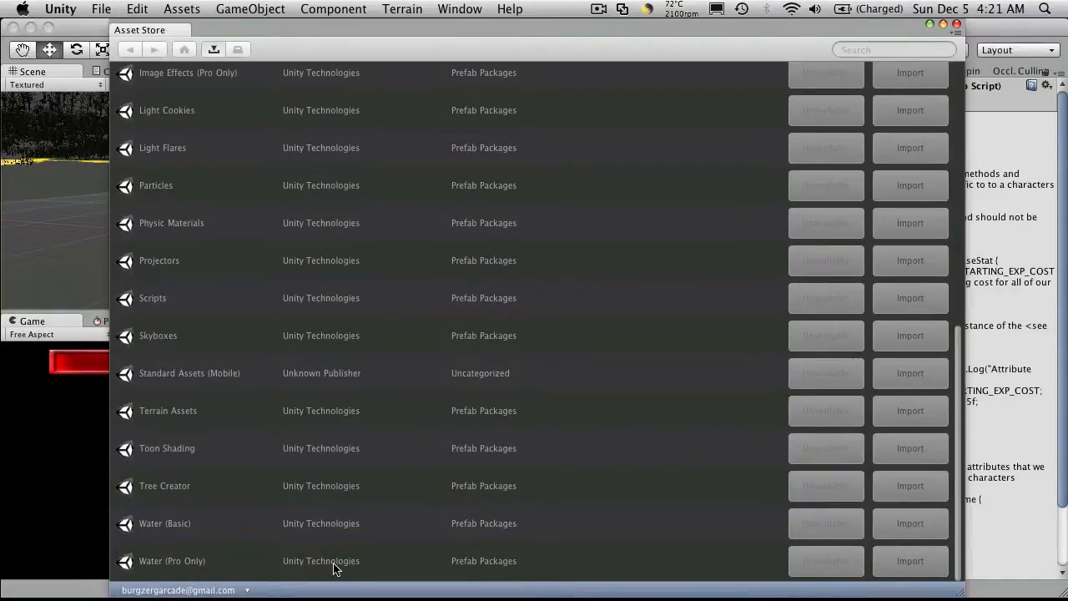
mouse_move(480, 511)
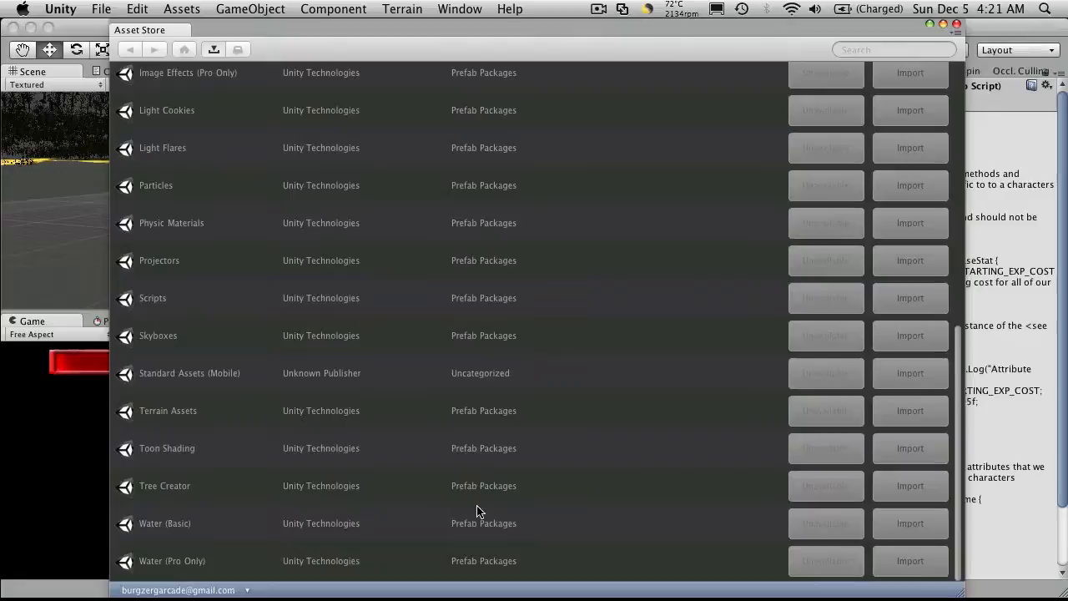
mouse_move(325, 402)
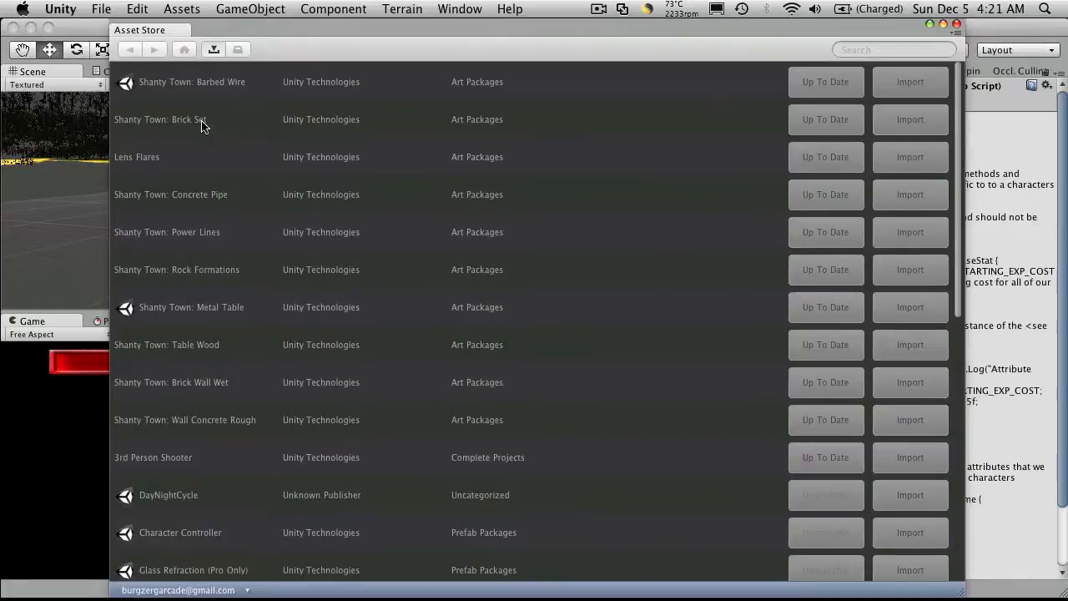
mouse_move(539, 128)
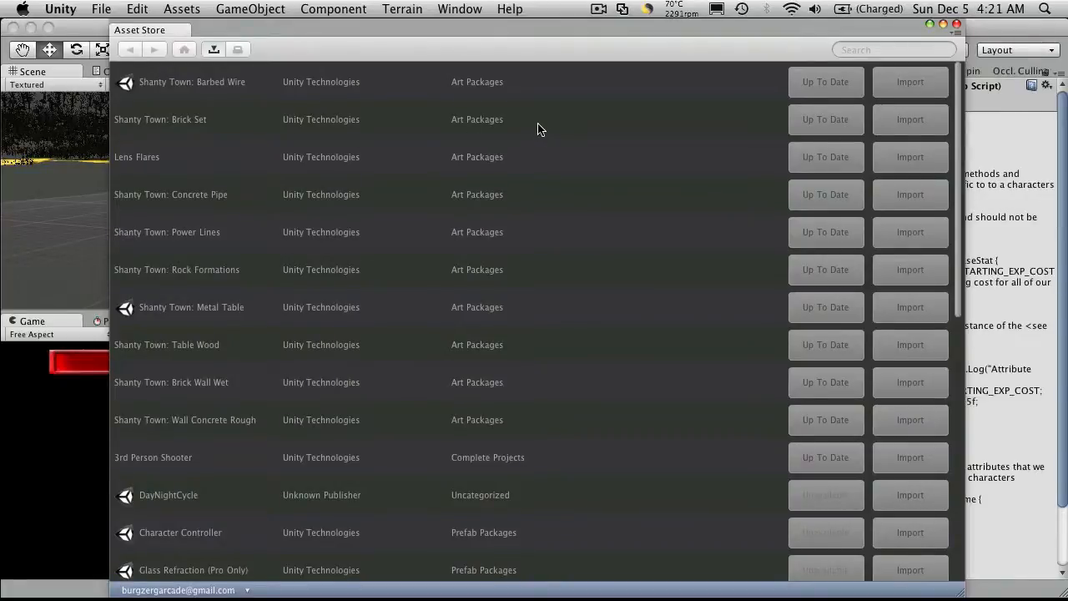
mouse_move(807, 172)
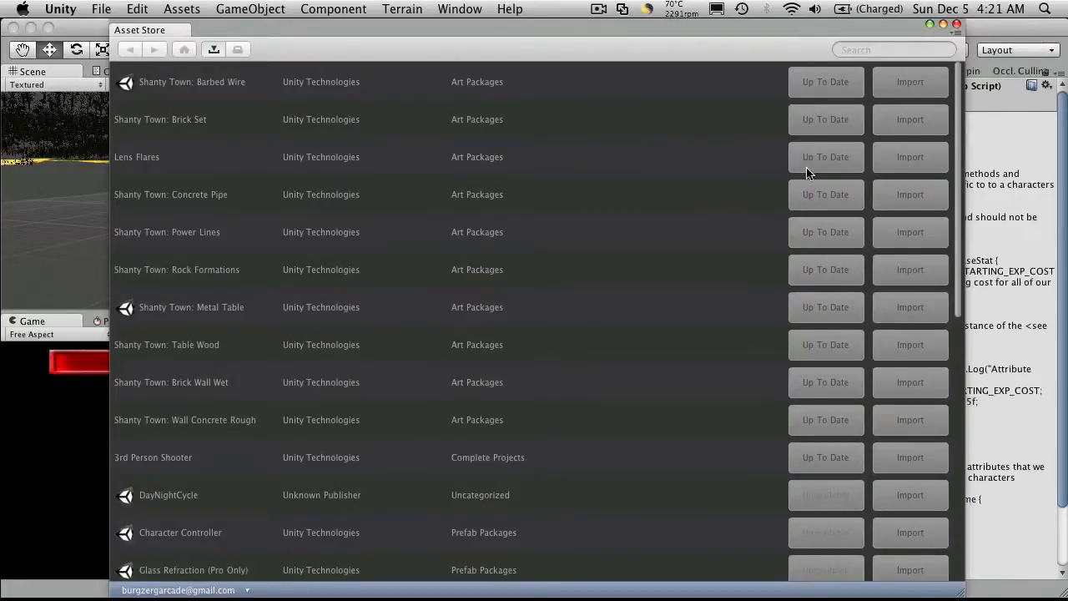
mouse_move(838, 285)
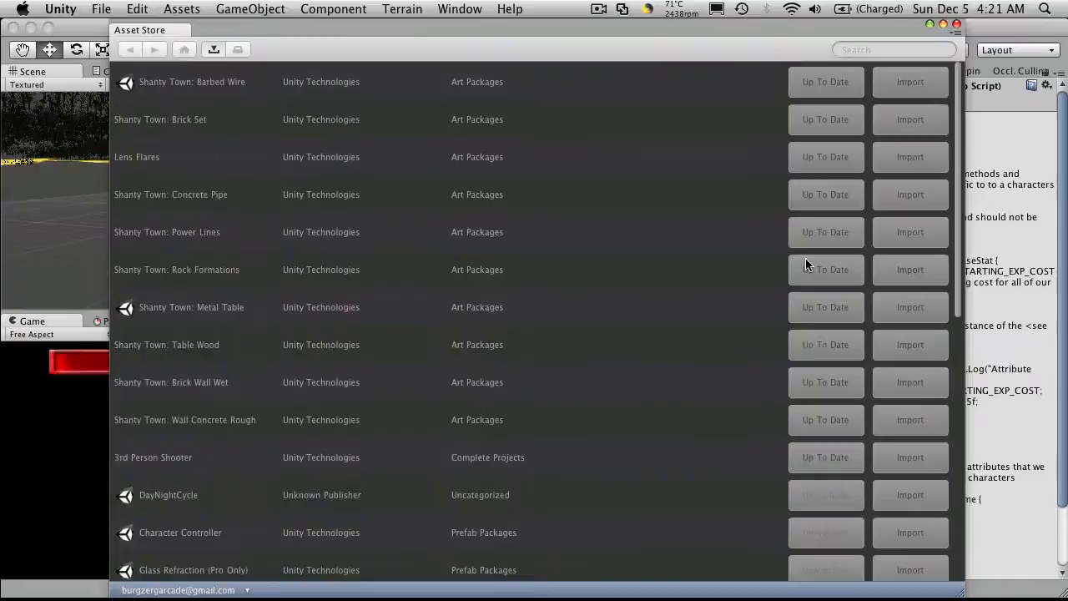
mouse_move(828, 137)
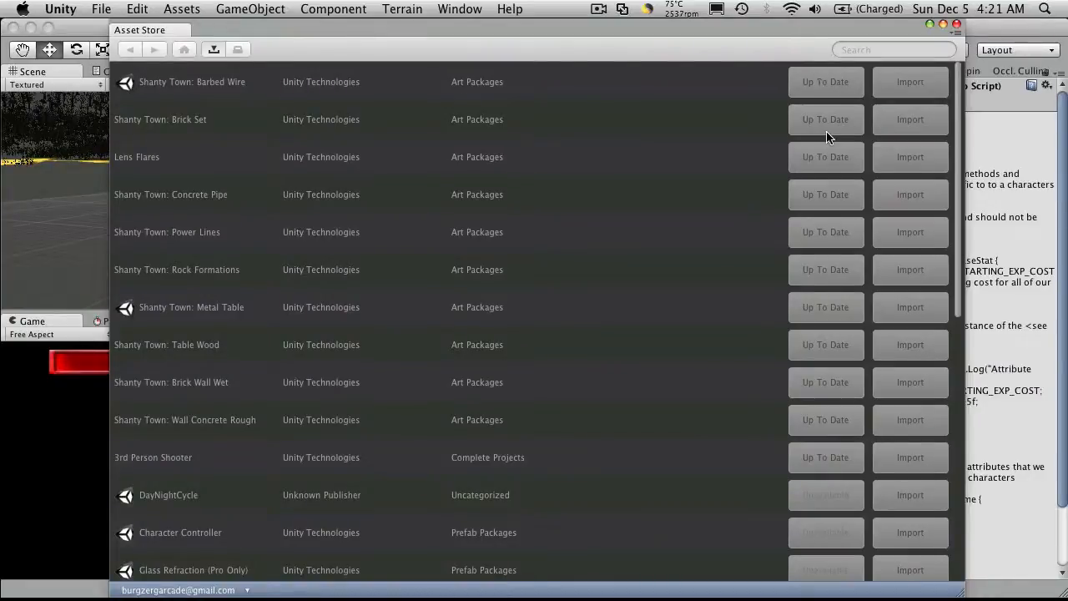
mouse_move(821, 476)
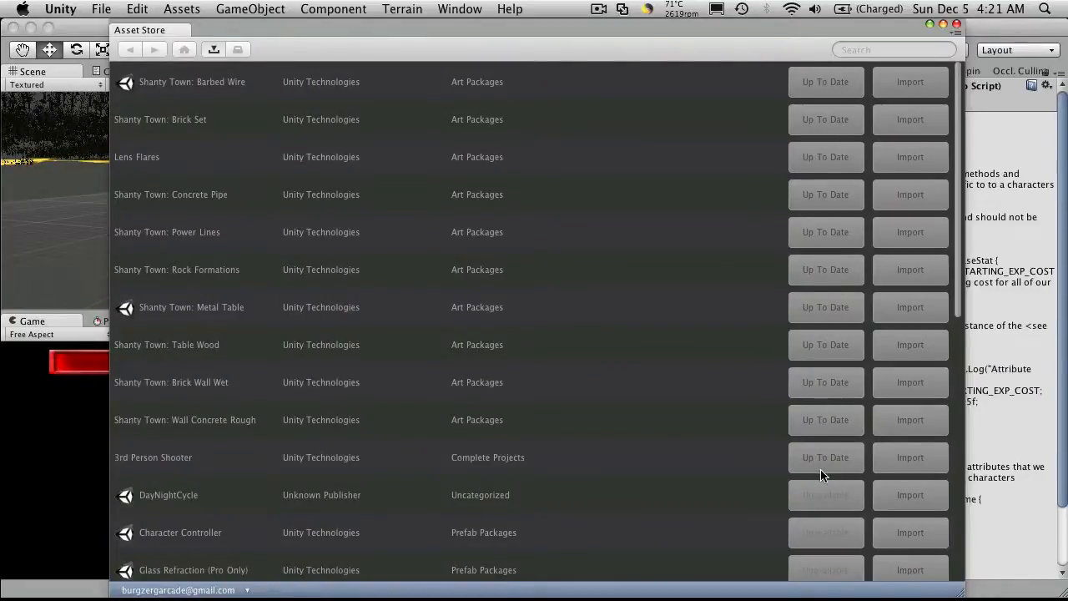
mouse_move(347, 232)
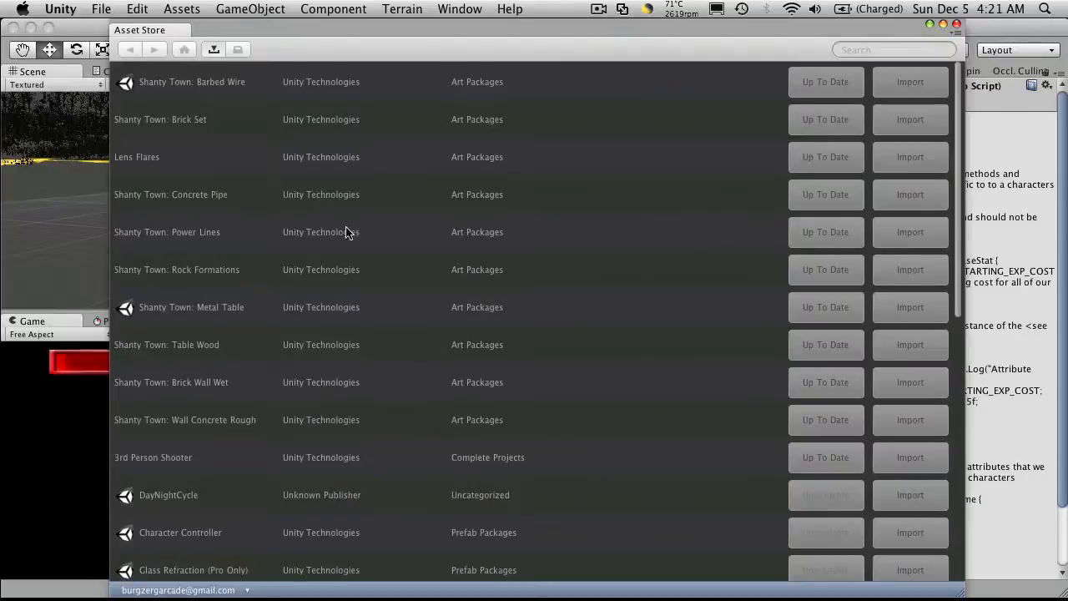
mouse_move(626, 249)
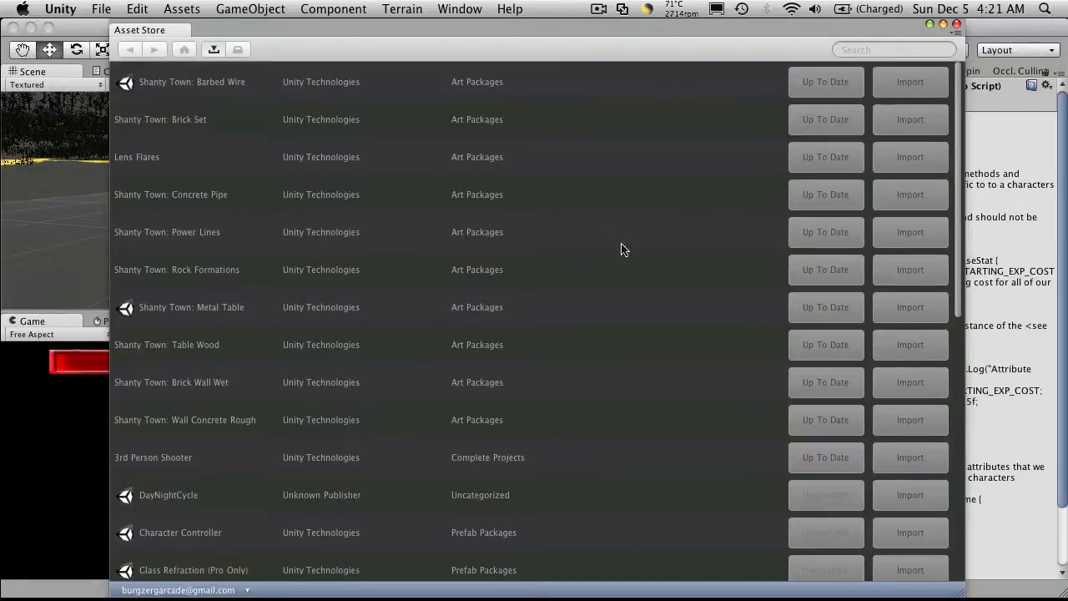
mouse_move(827, 203)
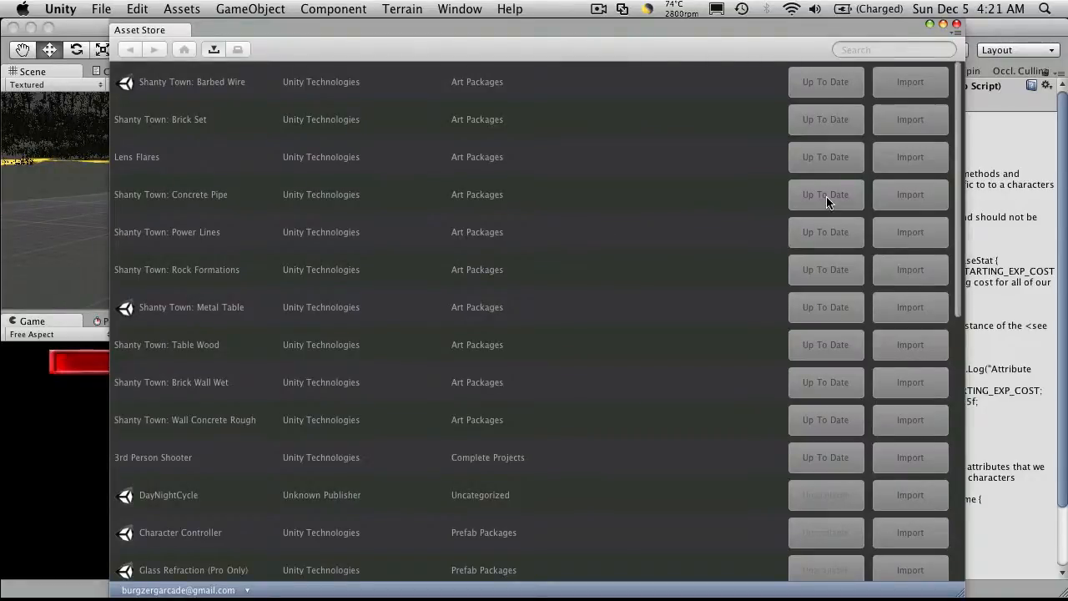
mouse_move(266, 176)
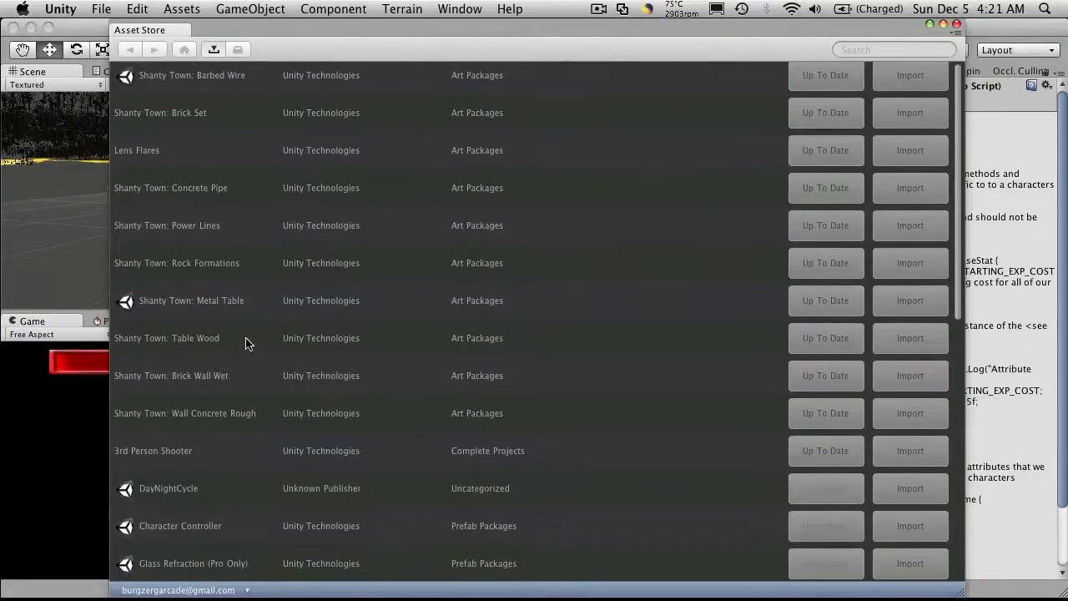
scroll(down, 3)
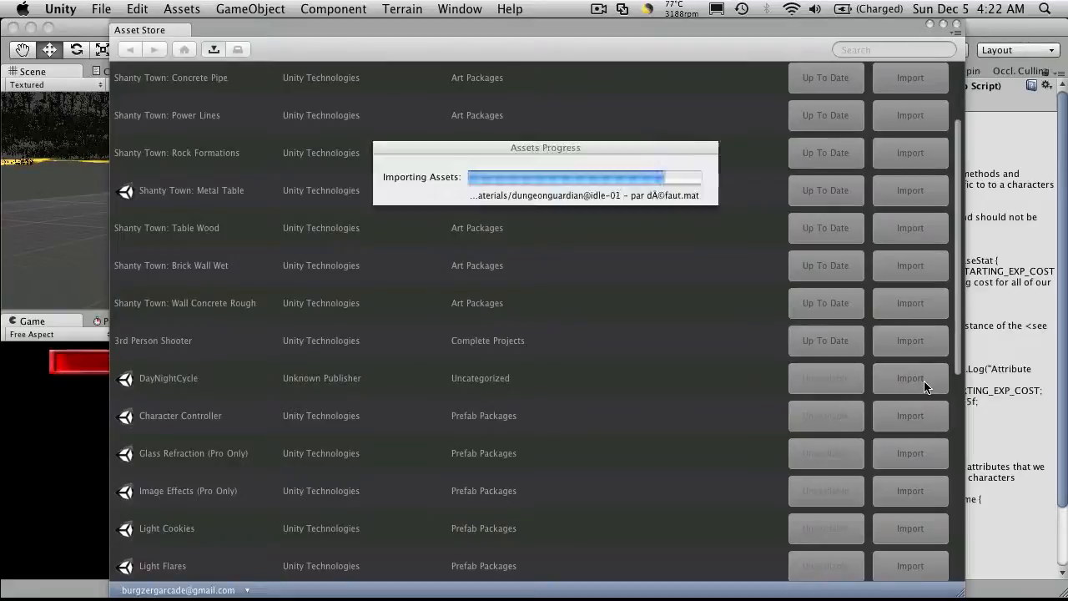
click(909, 377)
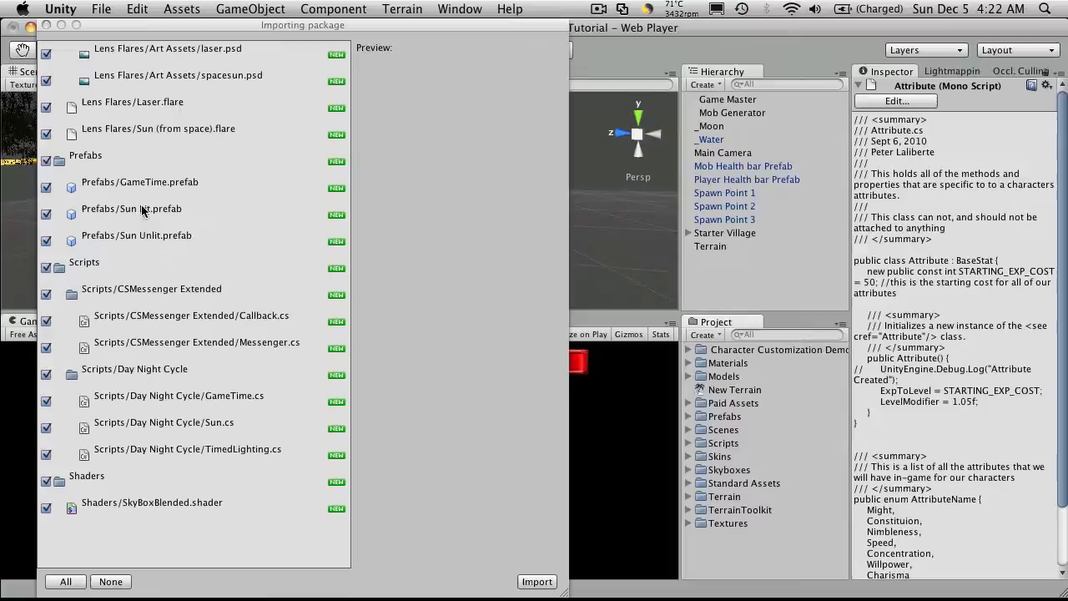
mouse_move(130, 397)
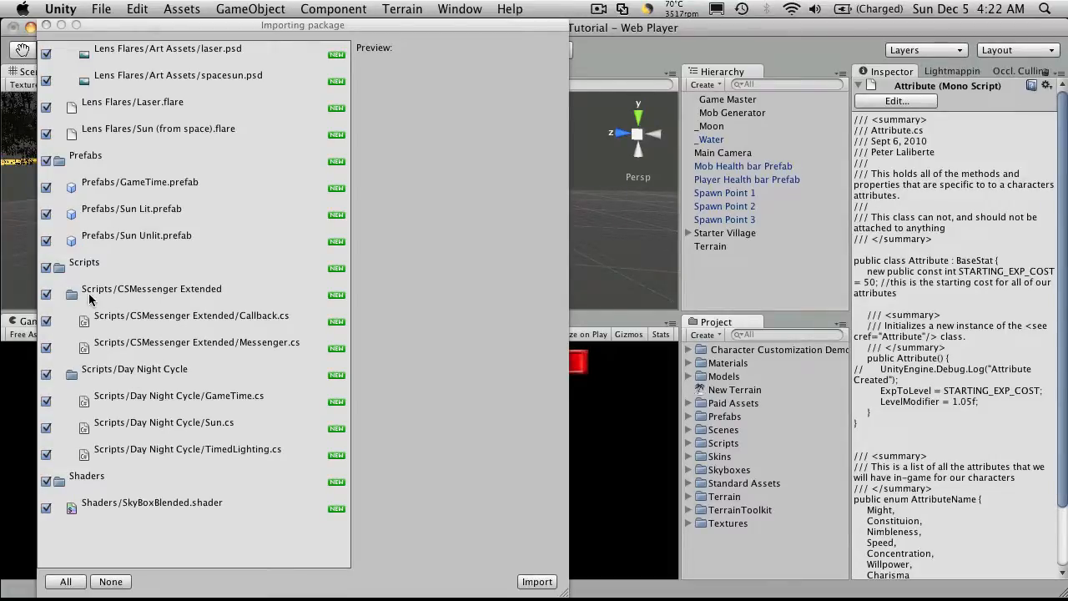
mouse_move(154, 299)
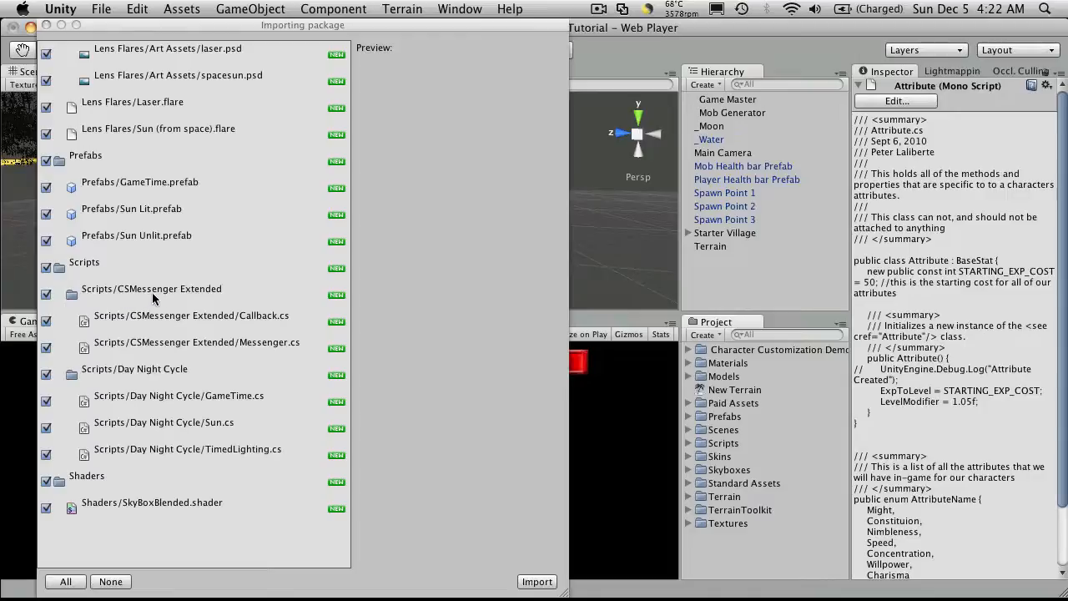
mouse_move(314, 403)
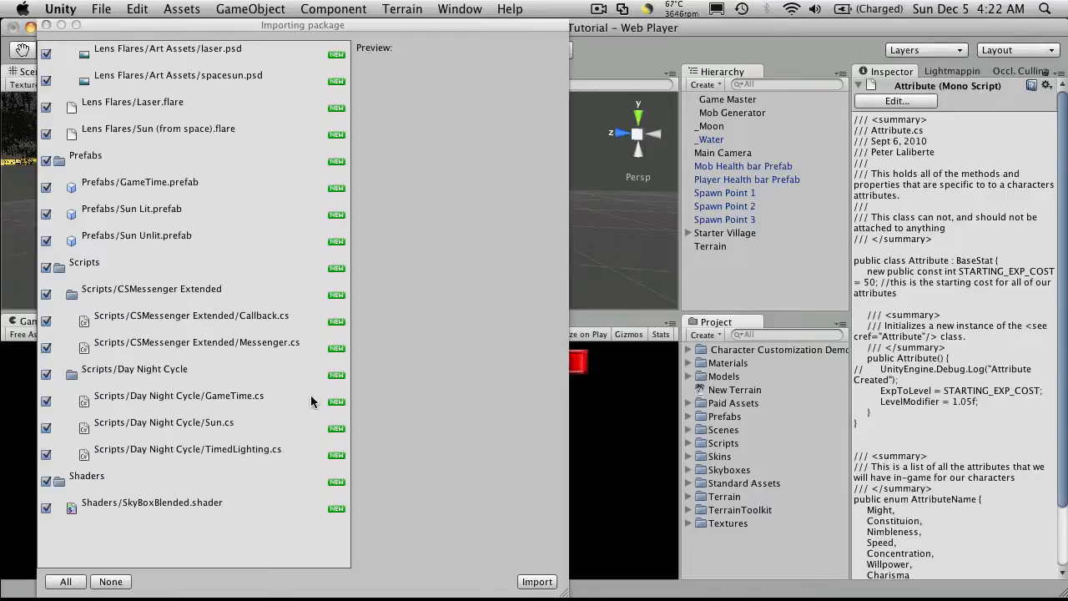
mouse_move(235, 357)
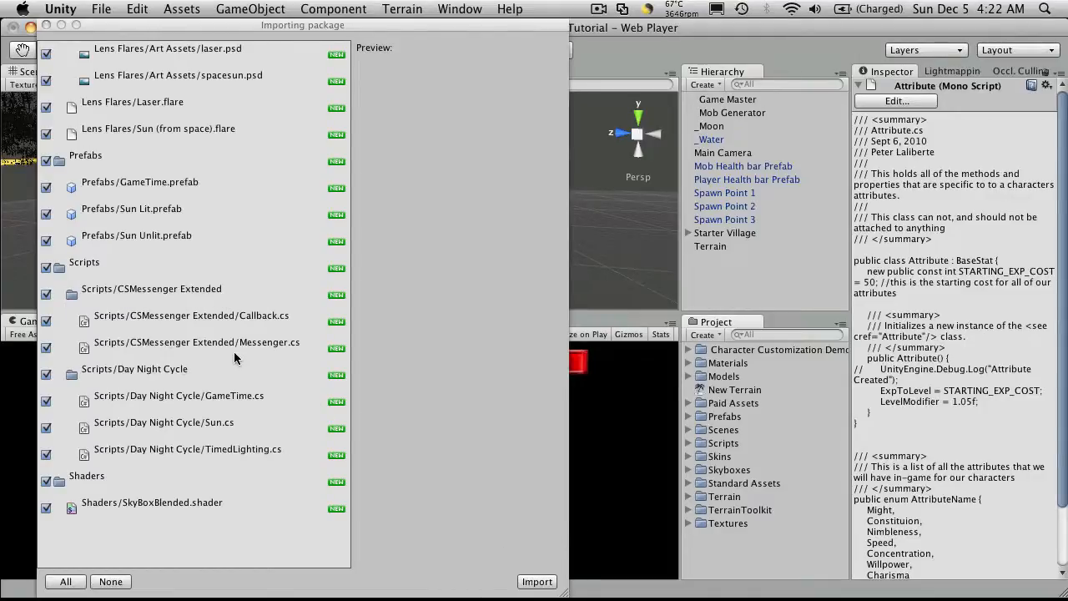
mouse_move(100, 326)
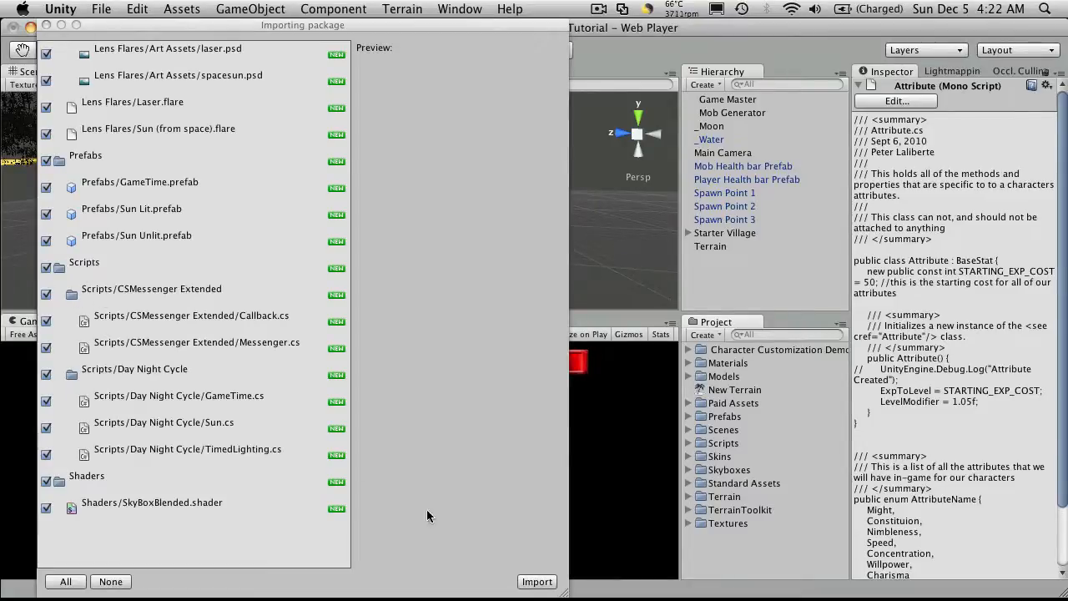
- Import all of the DayNightCycle package's files into the project
click(537, 580)
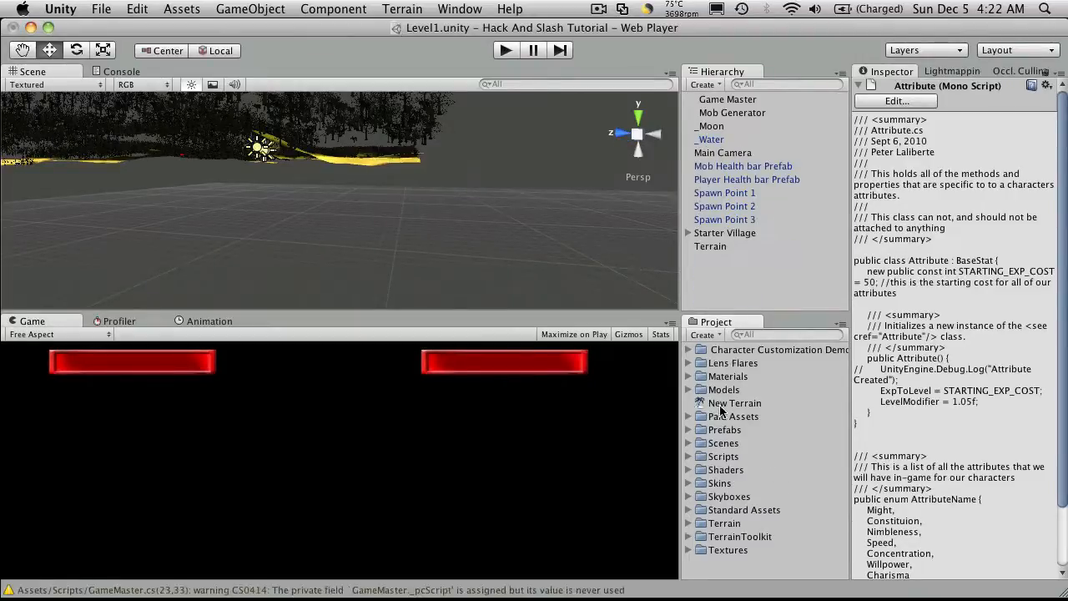
- Browse the imported Lens Flares and Prefabs folders, inspecting GameTime, Sun Unlit and the SkyboxBlended shader
click(688, 363)
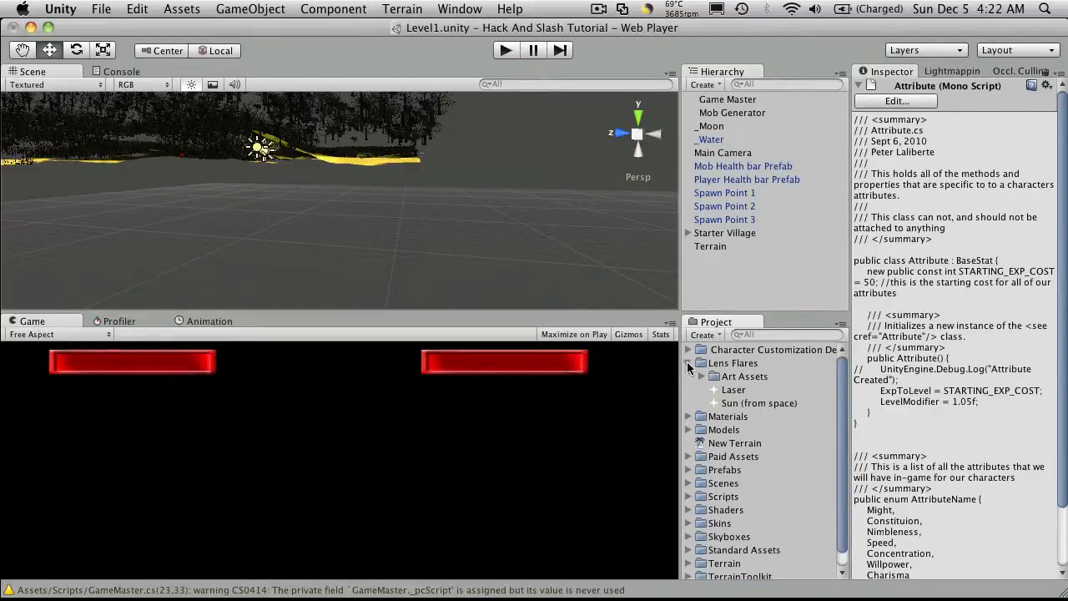
click(689, 364)
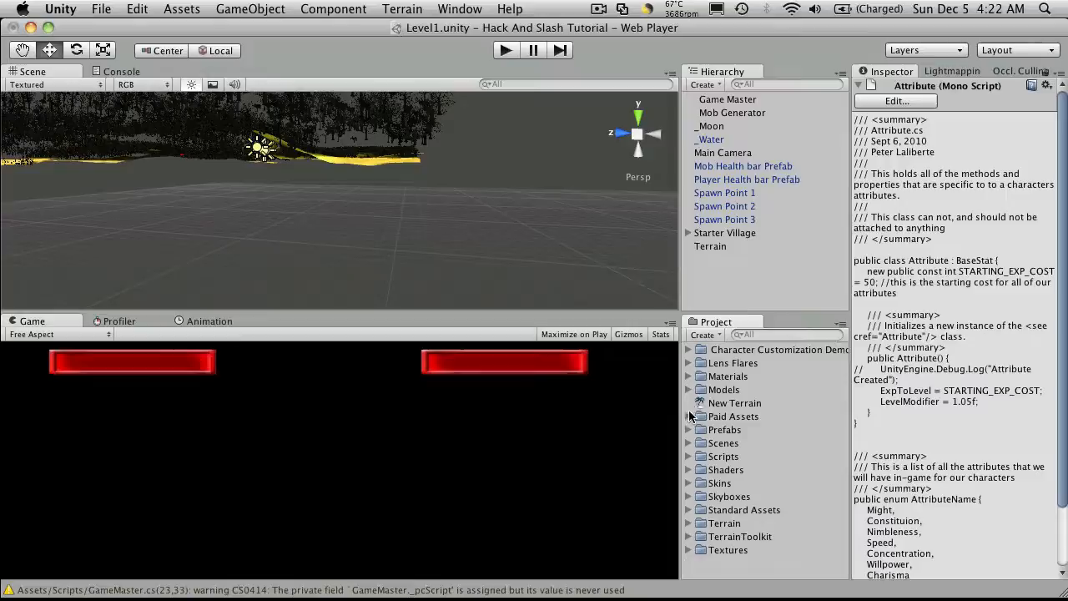
click(689, 430)
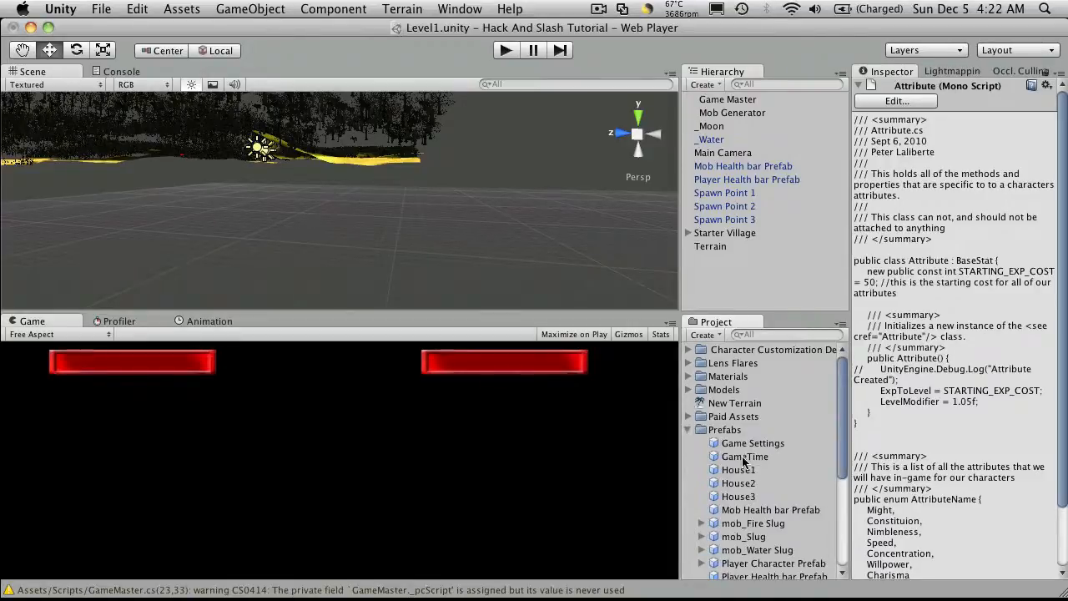
click(744, 457)
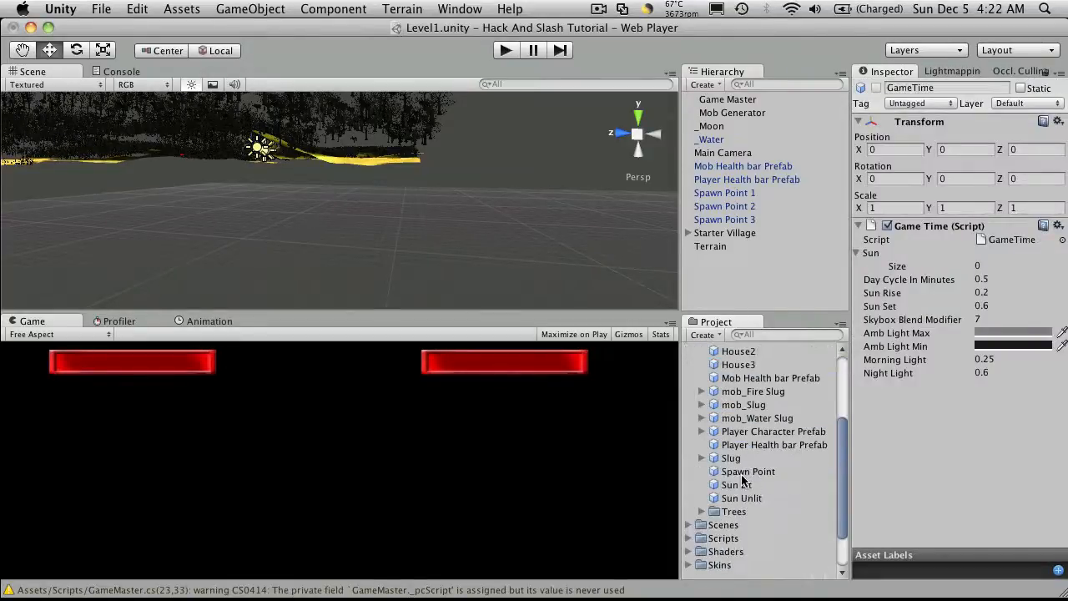
click(741, 497)
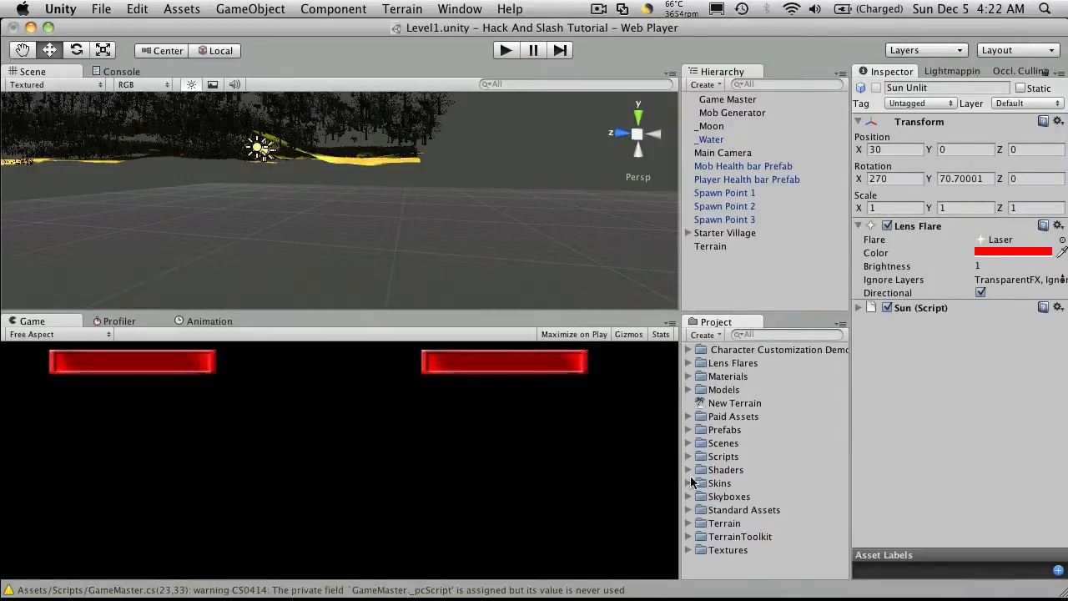
click(754, 483)
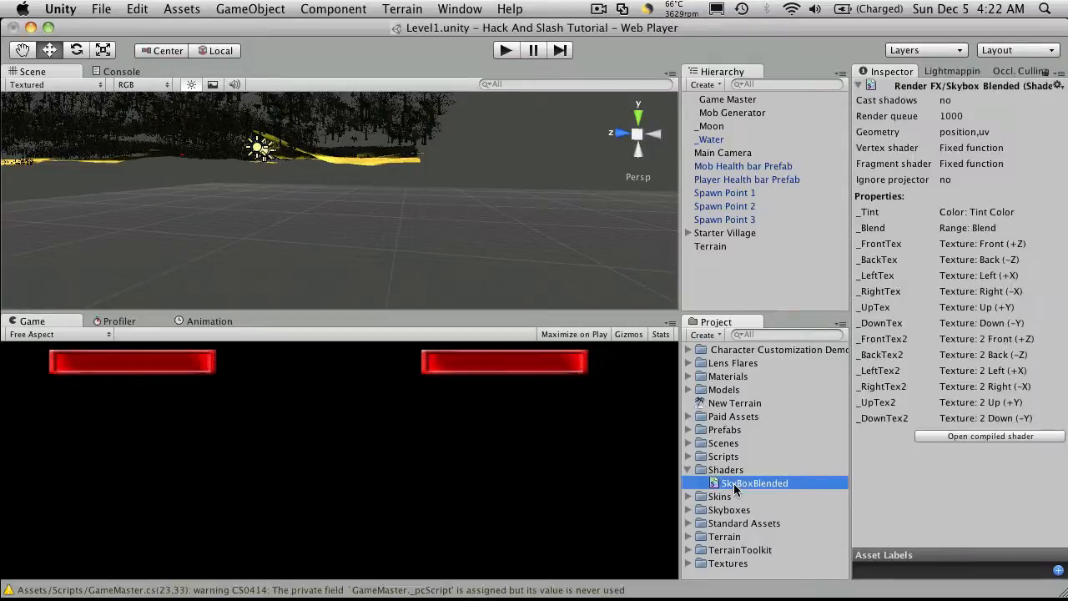
- Look through the Scripts folder, close it, and reopen the Prefabs folder listing GameTime
click(689, 457)
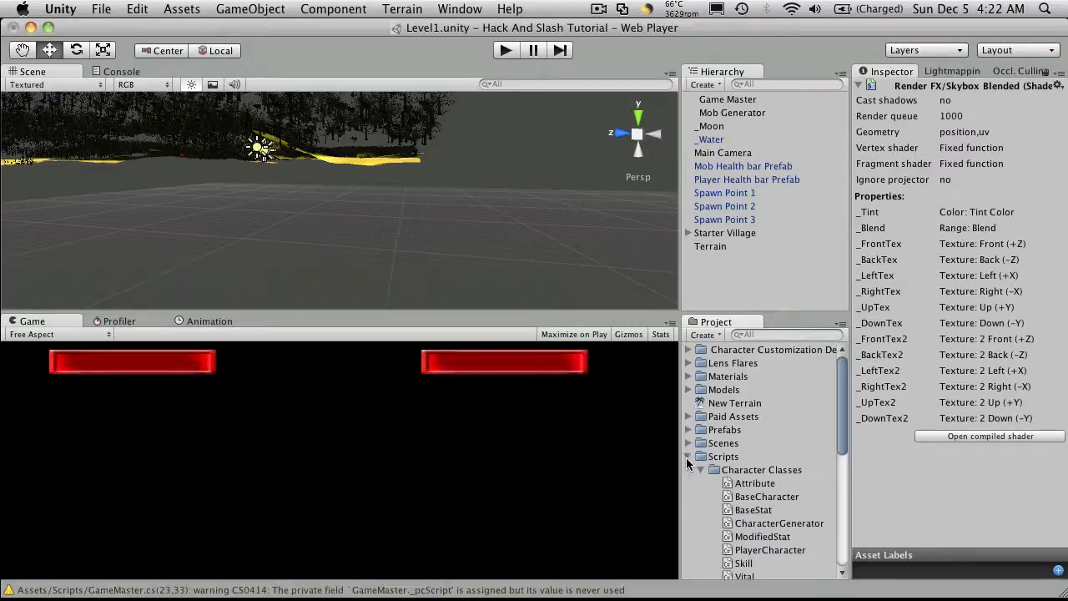
click(701, 469)
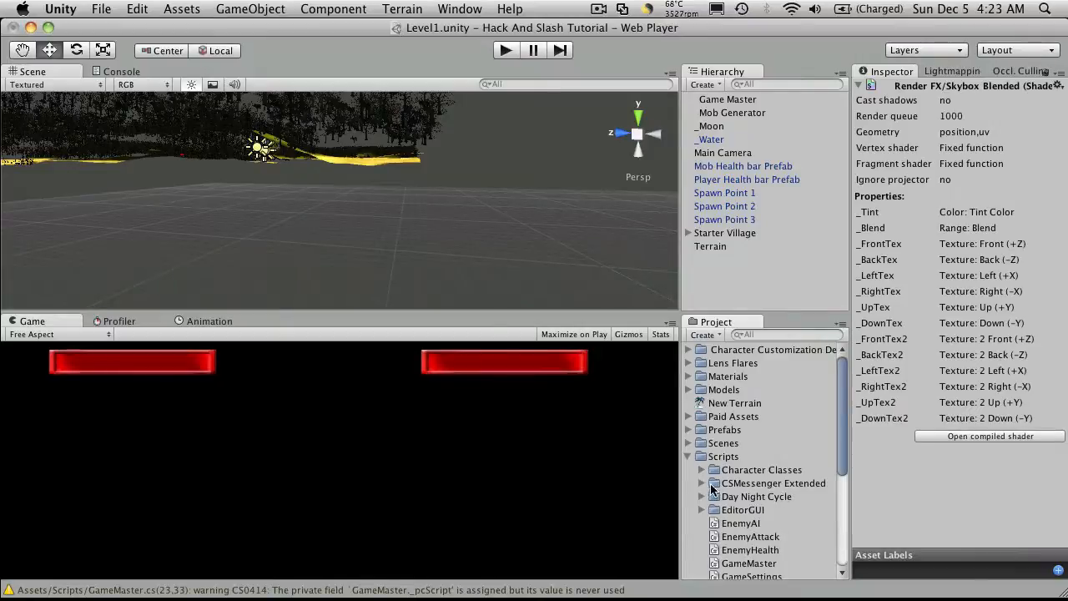
click(701, 483)
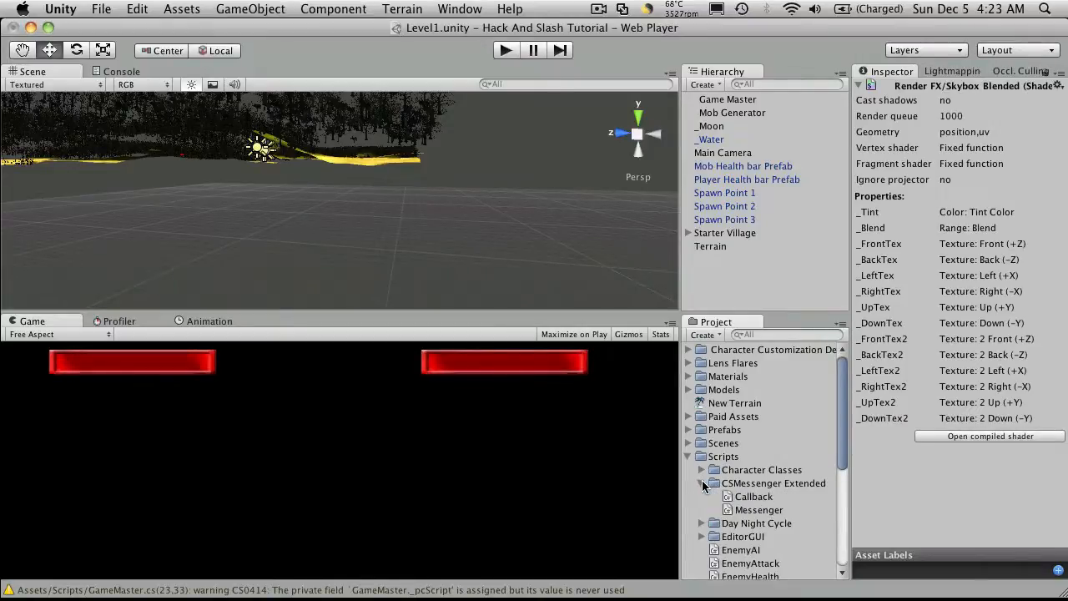
click(701, 484)
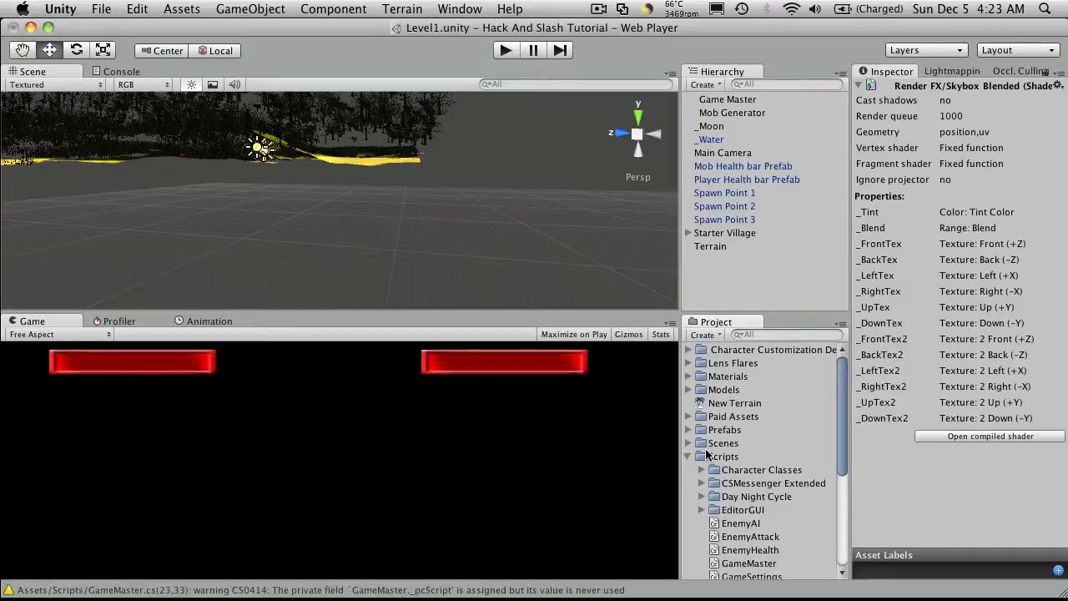
click(689, 457)
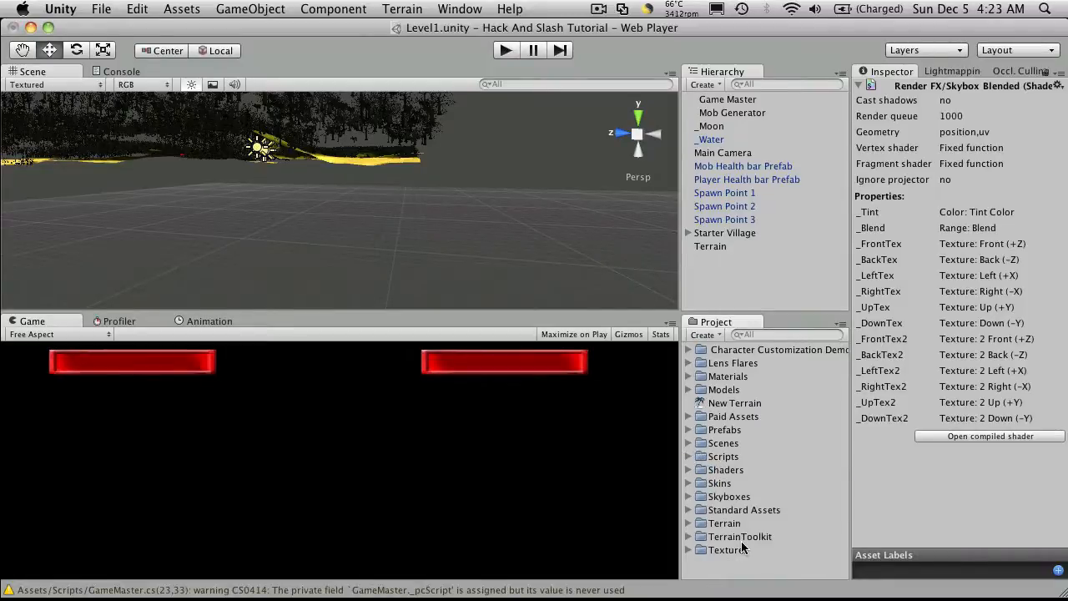
mouse_move(749, 430)
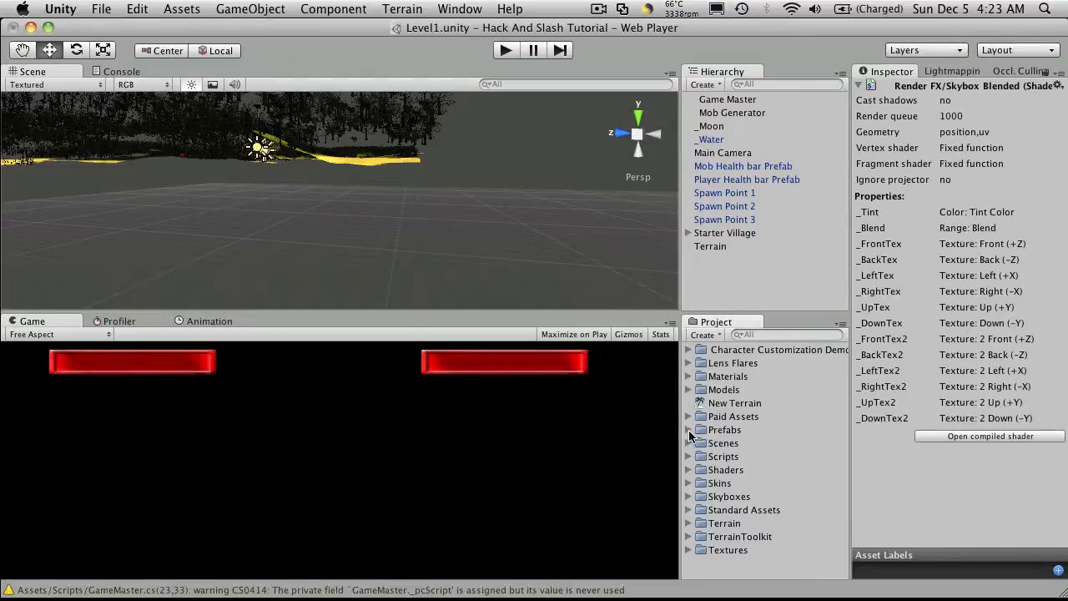
click(689, 430)
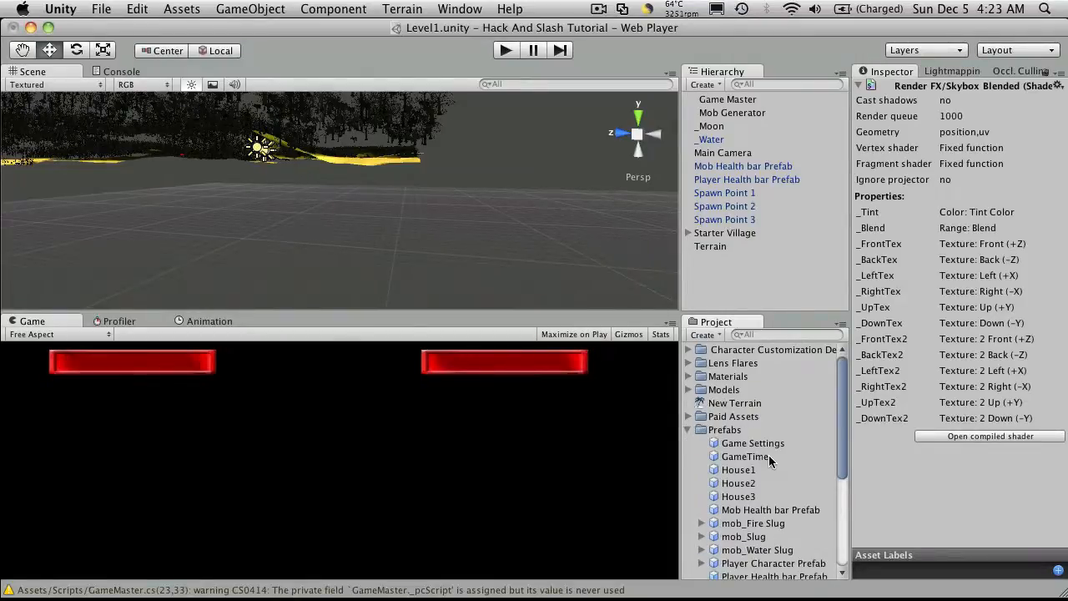
- Add the GameTime prefab to the scene and set its Sun list size to 1
click(744, 412)
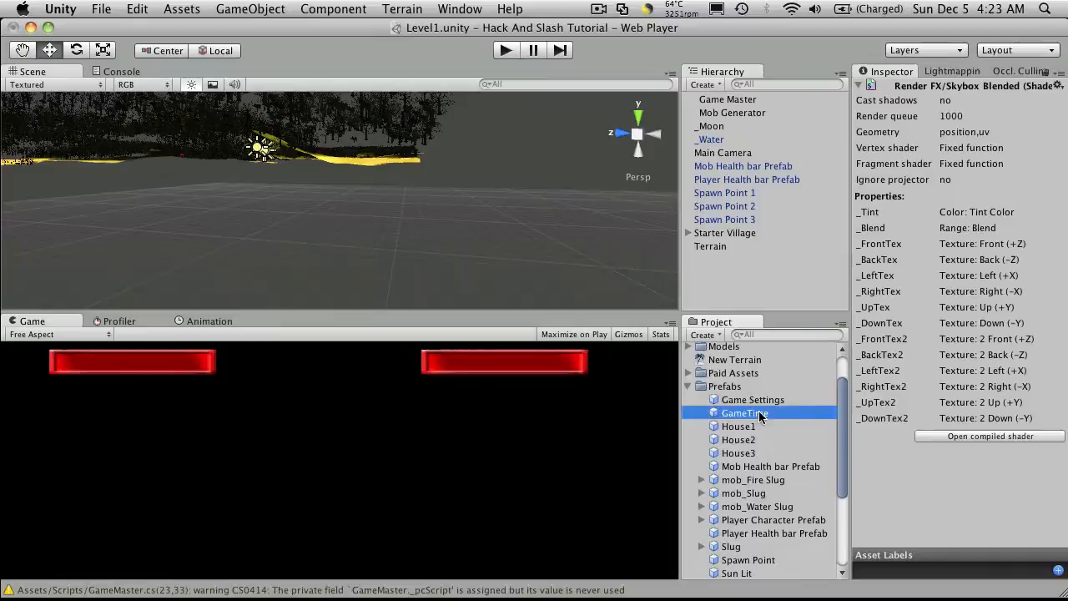
click(744, 412)
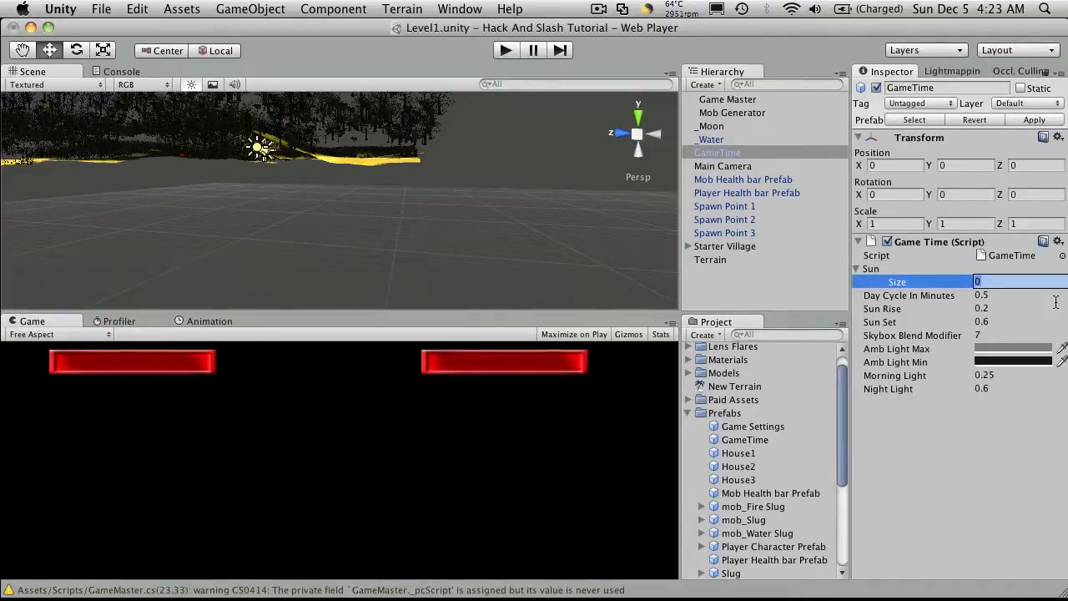
text(1)
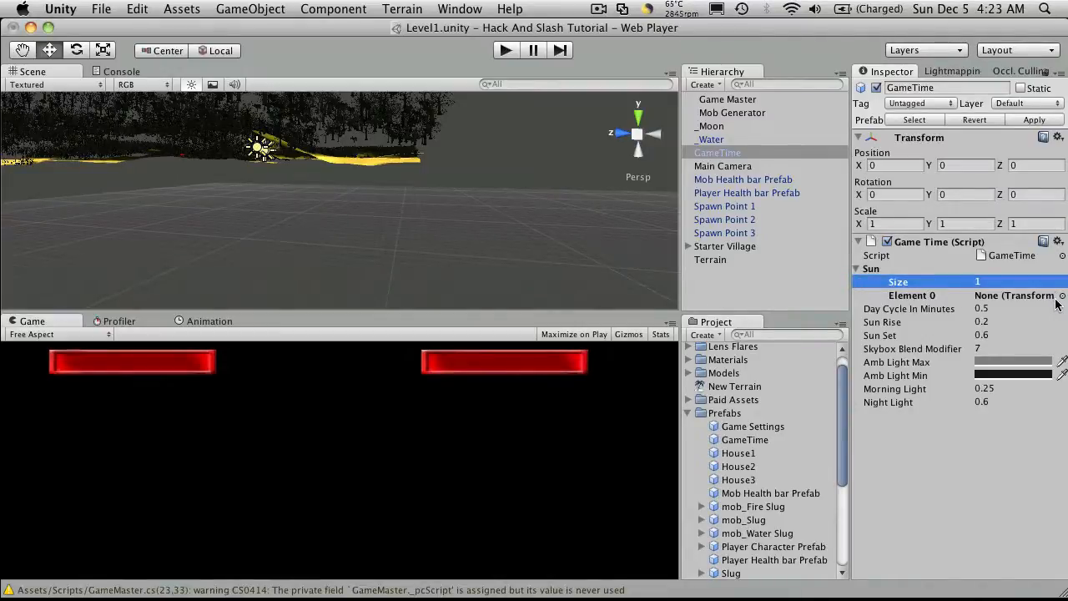
scroll(down, 3)
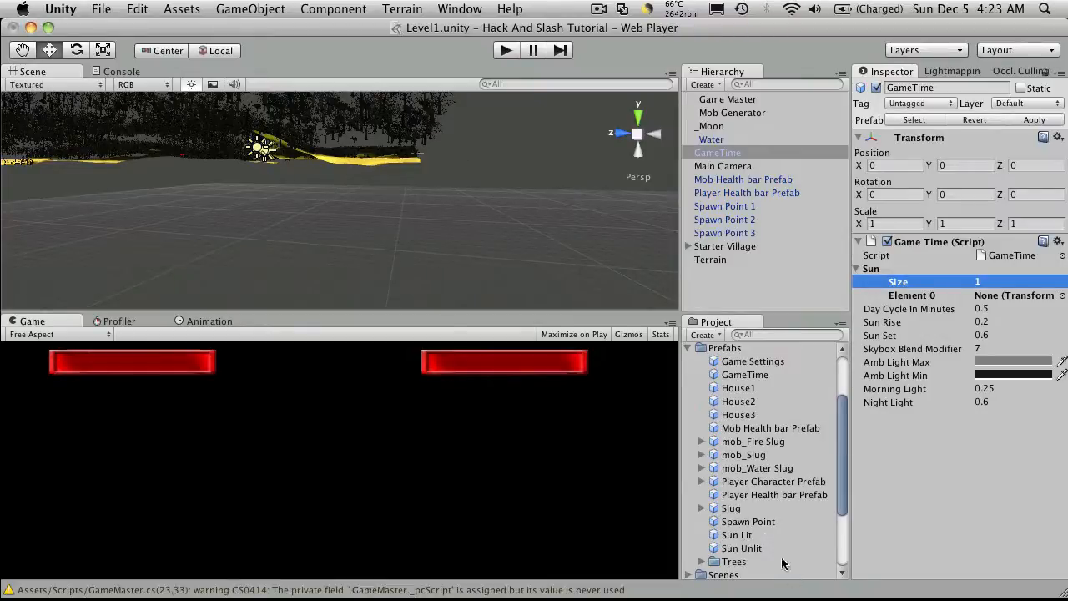
- Add the Sun Unlit prefab to the scene hierarchy
click(741, 548)
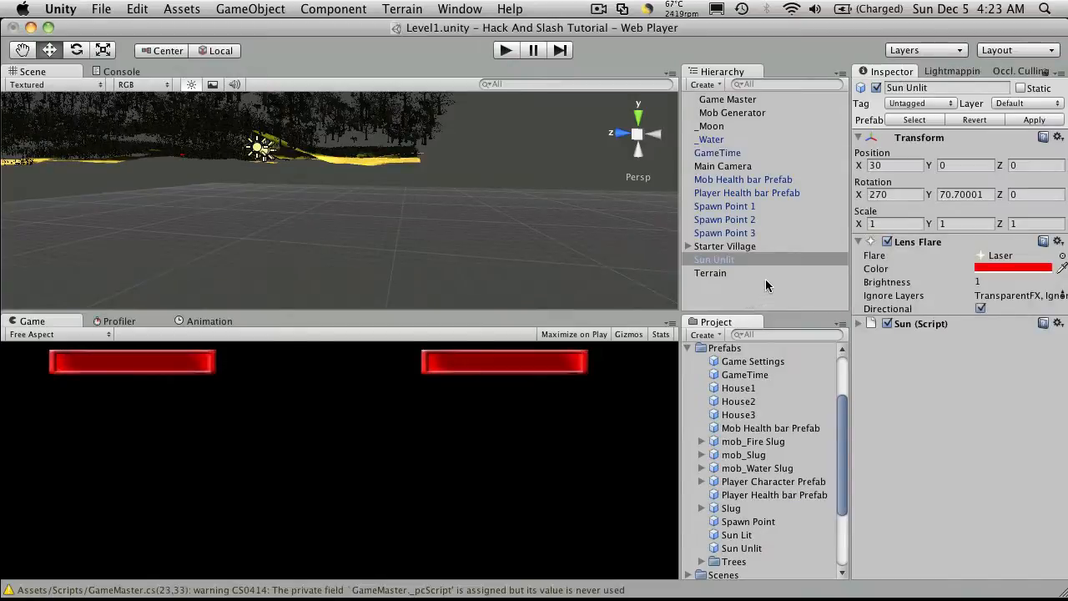
mouse_move(1005, 277)
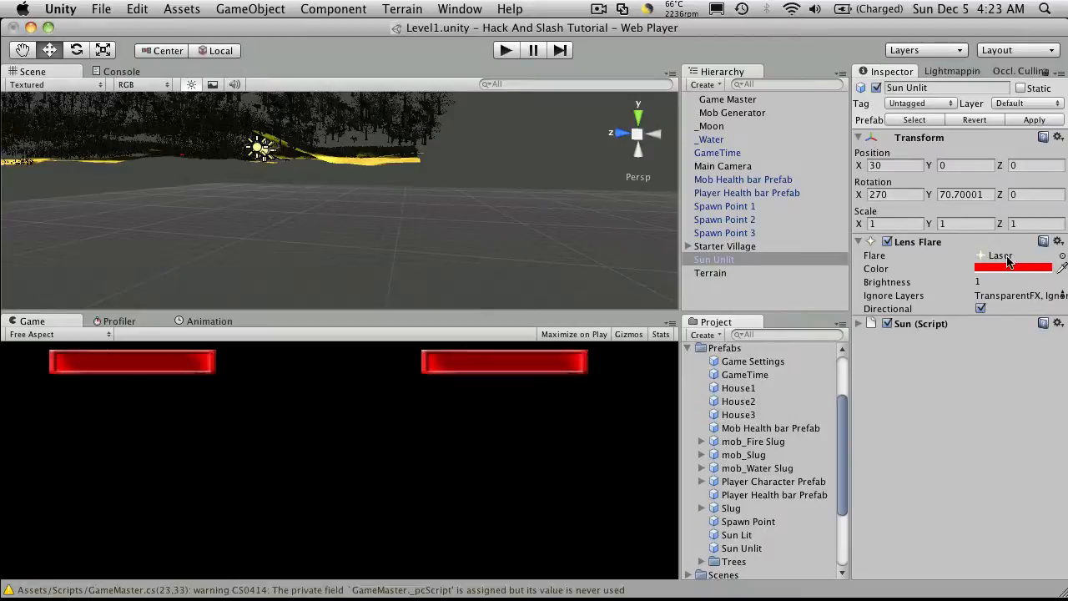
scroll(up, 3)
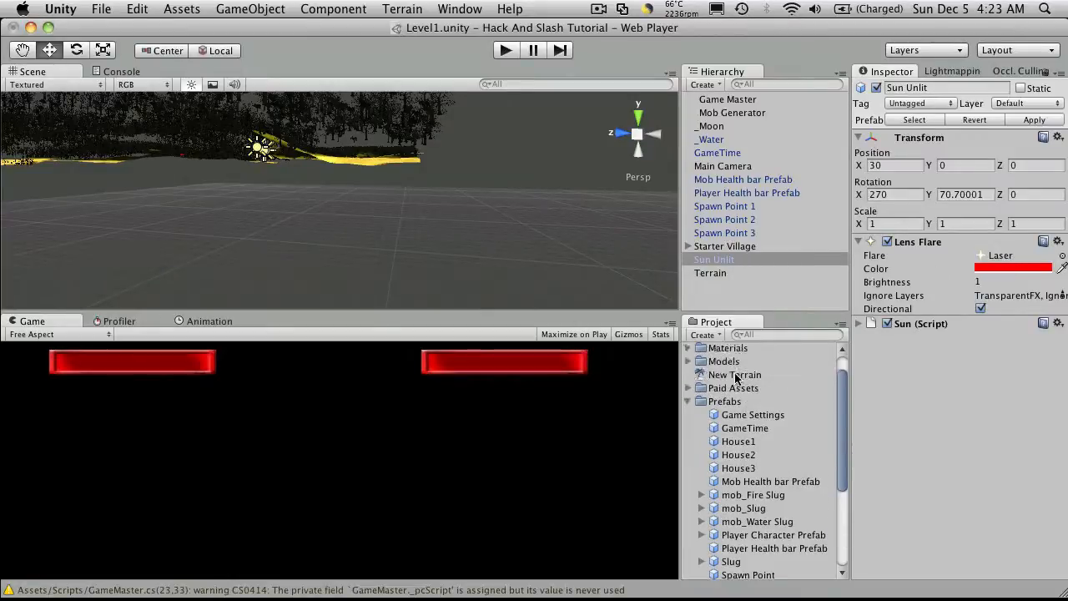
scroll(up, 3)
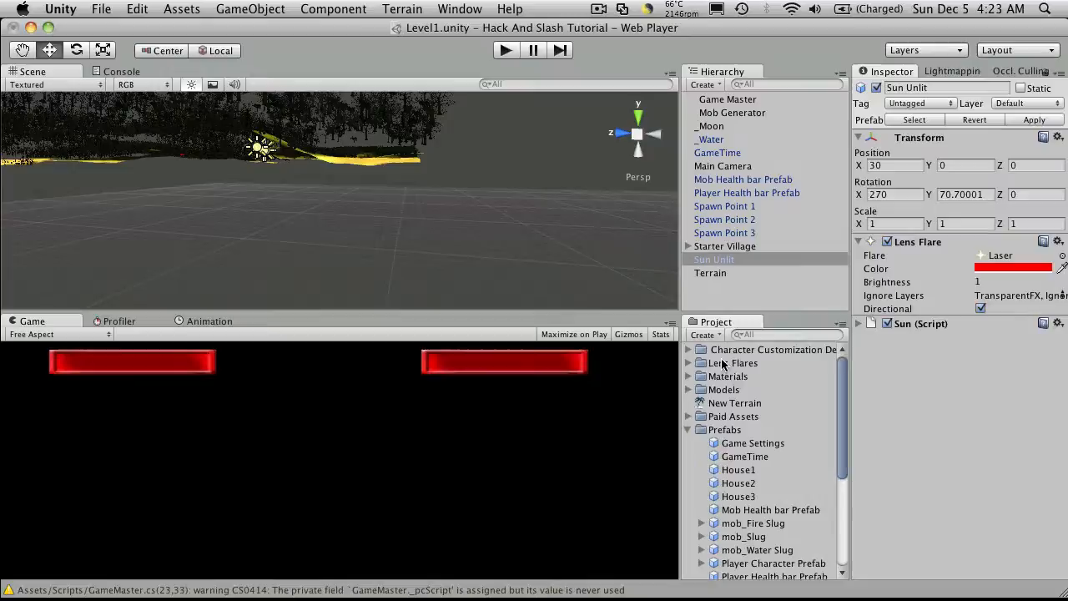
mouse_move(685, 366)
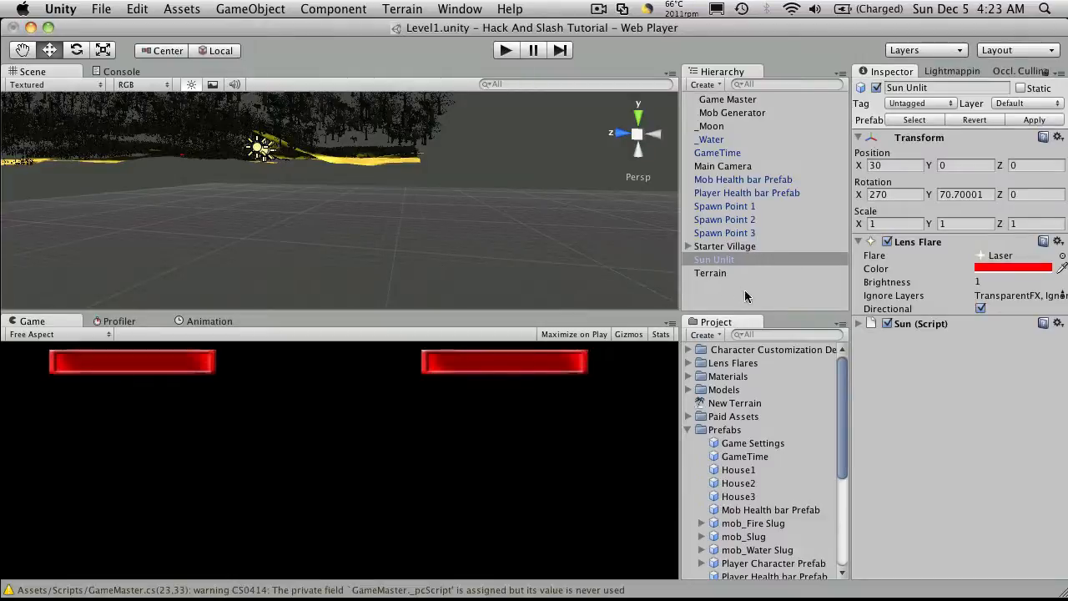
- Assign Sun Unlit as GameTime's Sun Element 0, then open the Skyboxes folder
click(727, 100)
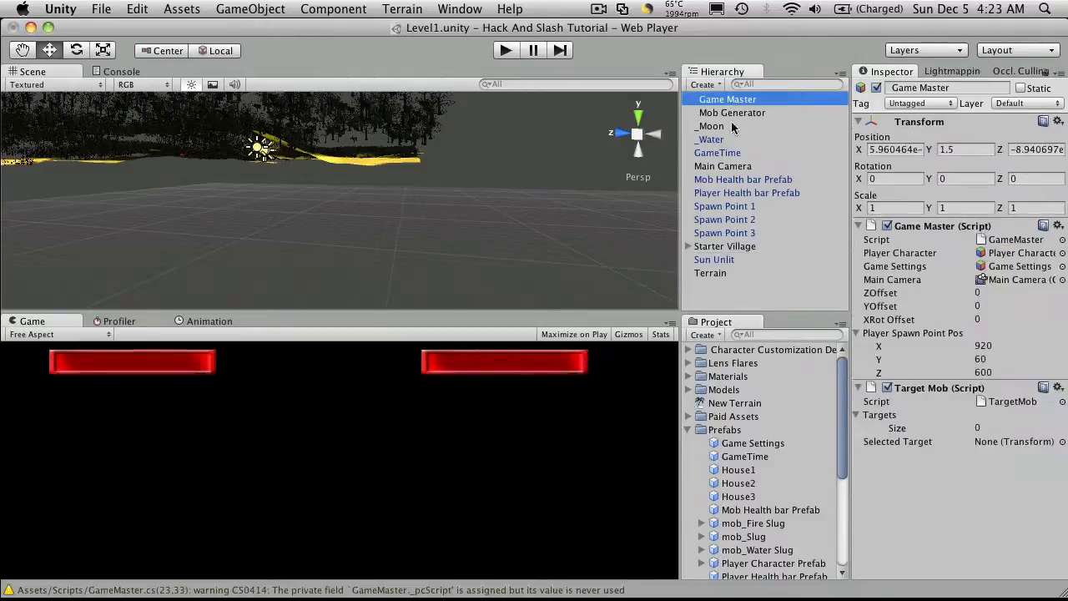
click(717, 152)
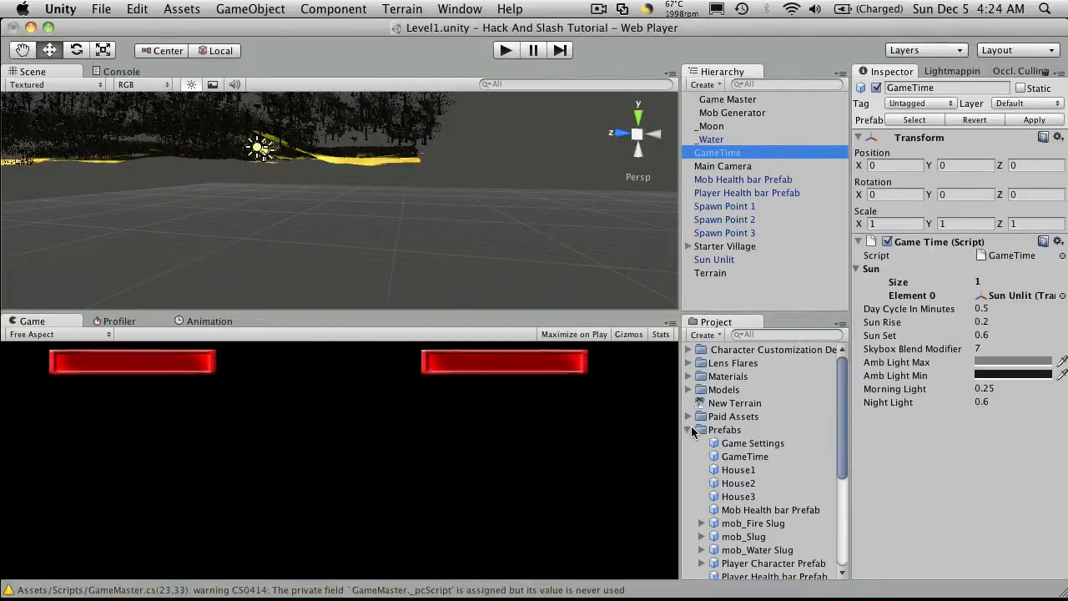
click(687, 430)
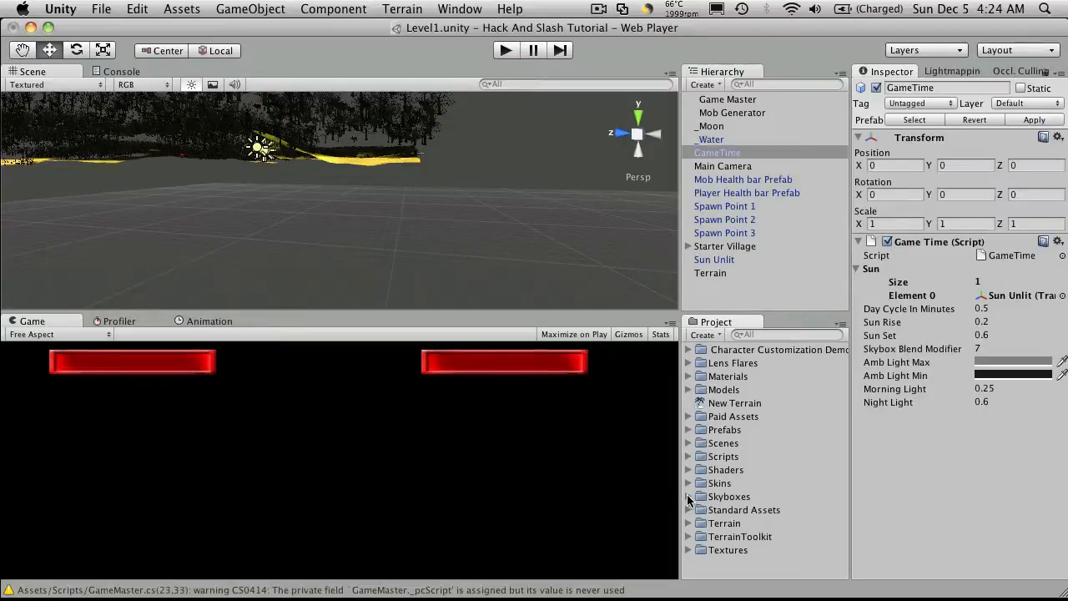
click(687, 497)
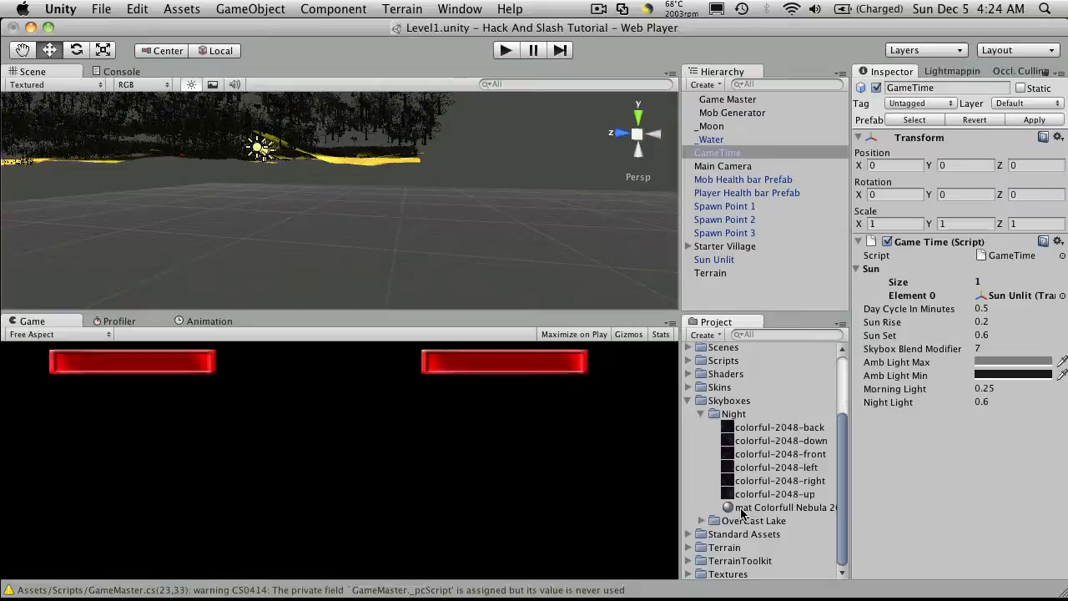
- Move mat Colorfull Nebula 2048 from Night into Skyboxes and open its shader list
click(783, 507)
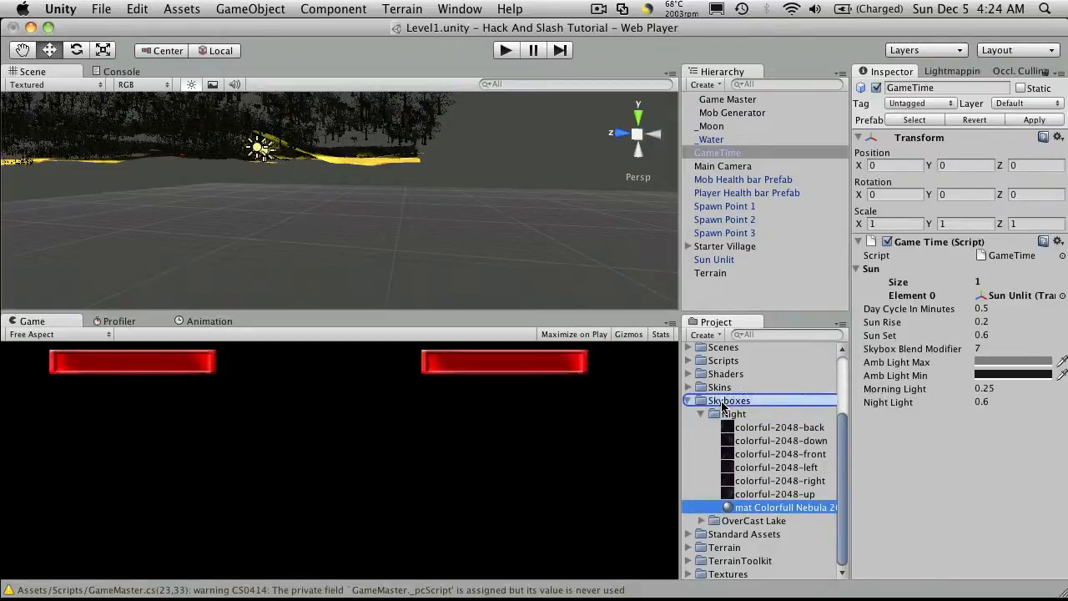
click(784, 414)
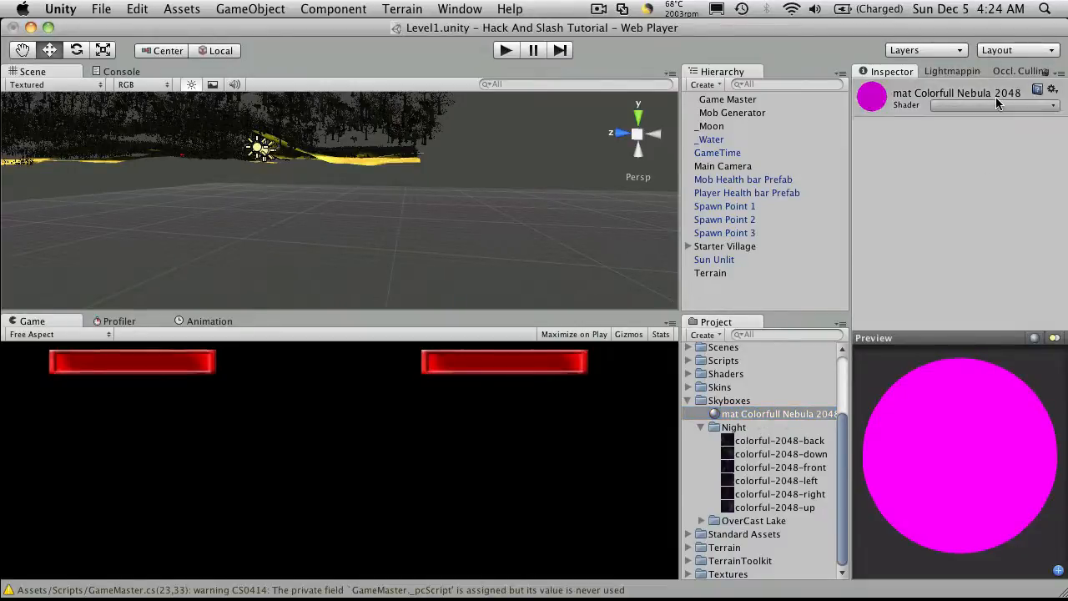
click(988, 104)
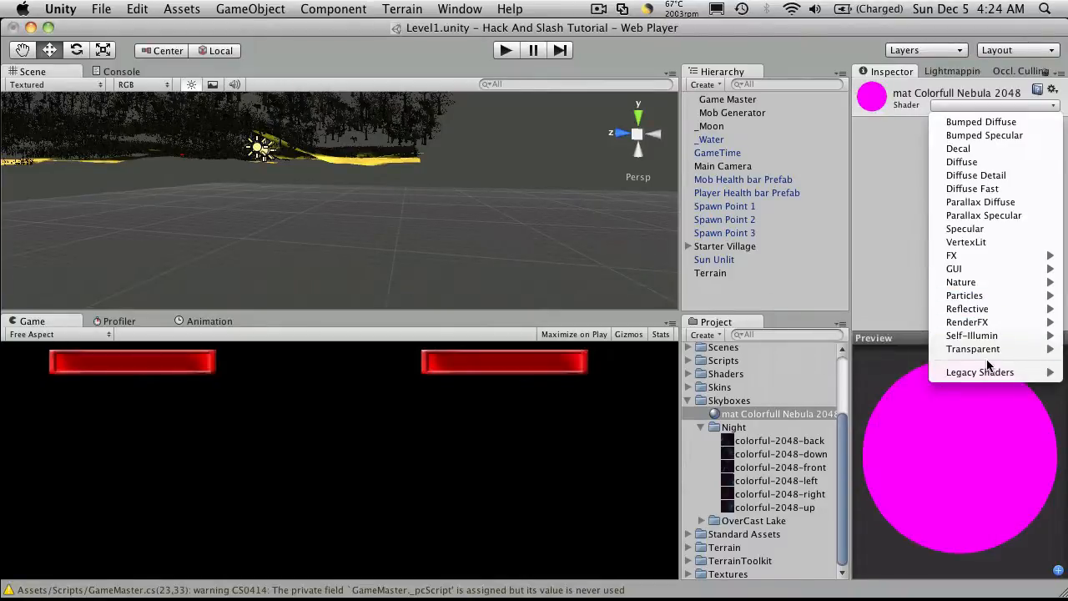
mouse_move(976, 175)
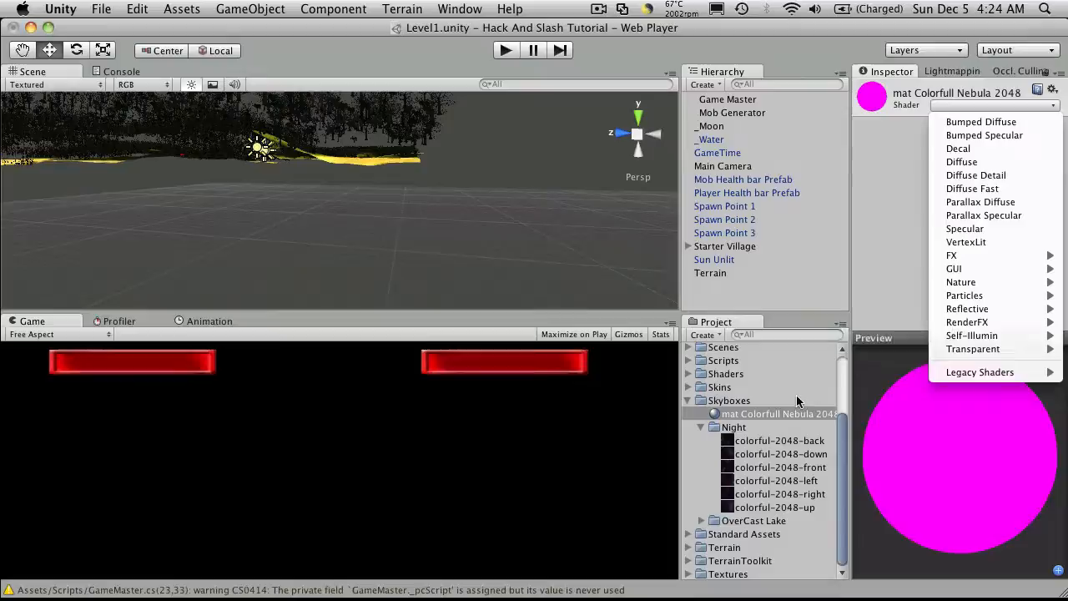
mouse_move(965, 320)
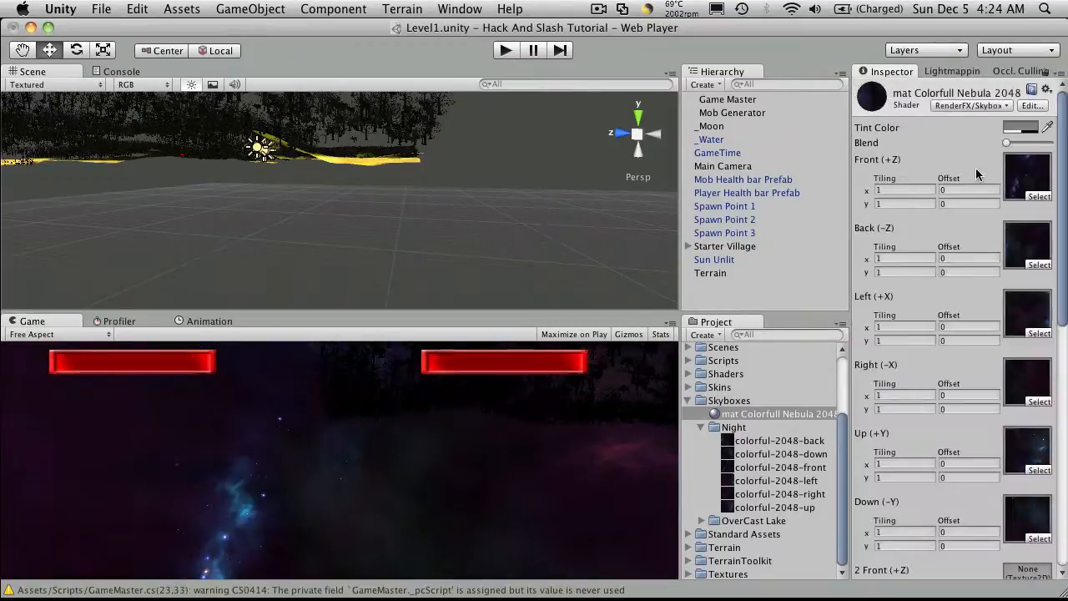
mouse_move(1034, 324)
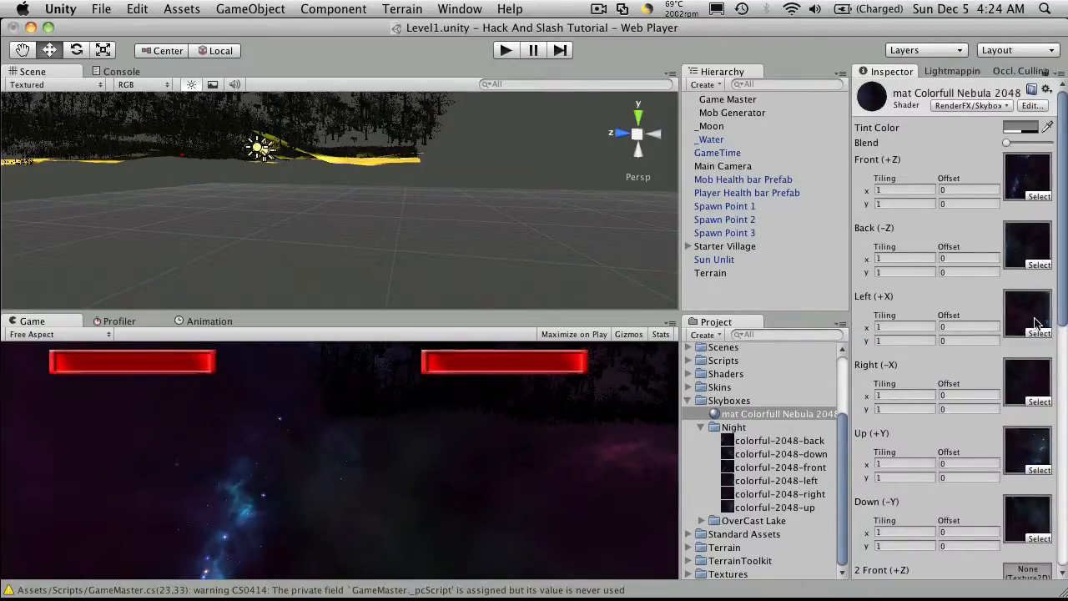
- Set the OverCast Lake back texture's Wrap Mode to Clamp, then reselect the nebula material
scroll(down, 3)
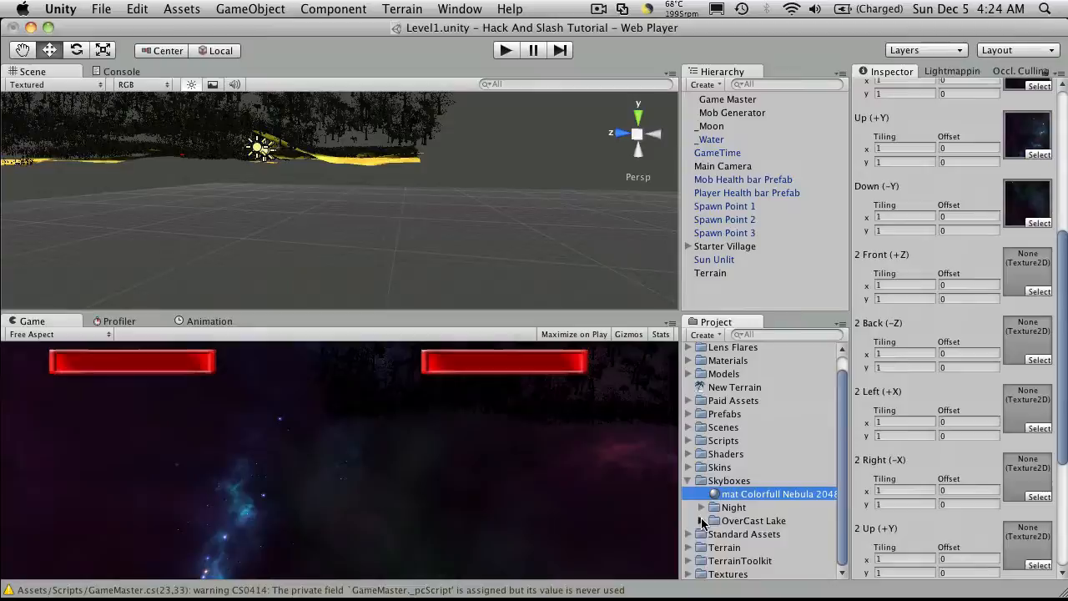
click(700, 521)
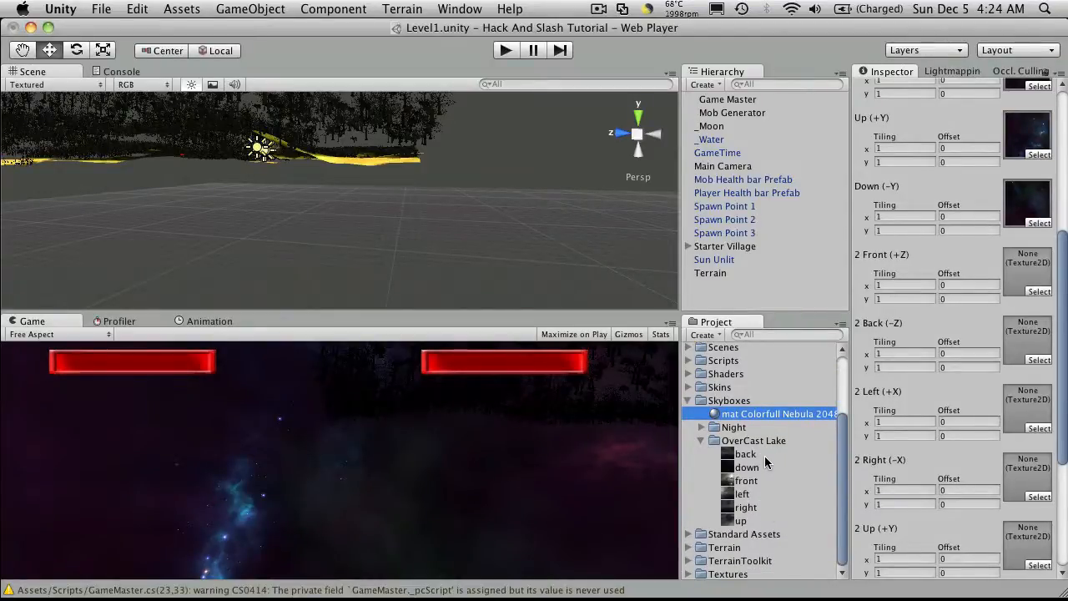
scroll(down, 3)
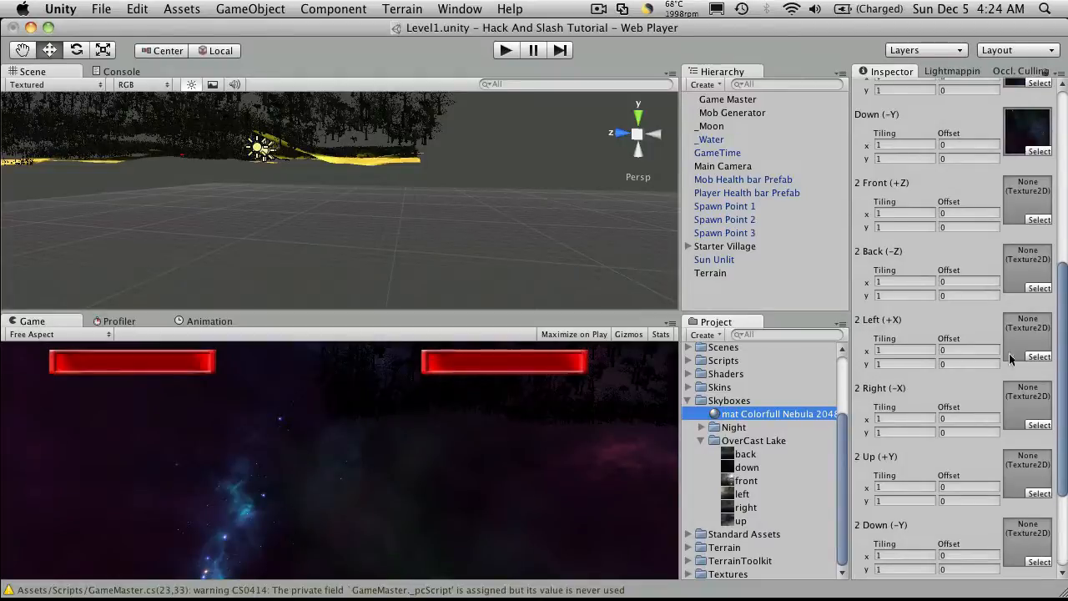
click(745, 454)
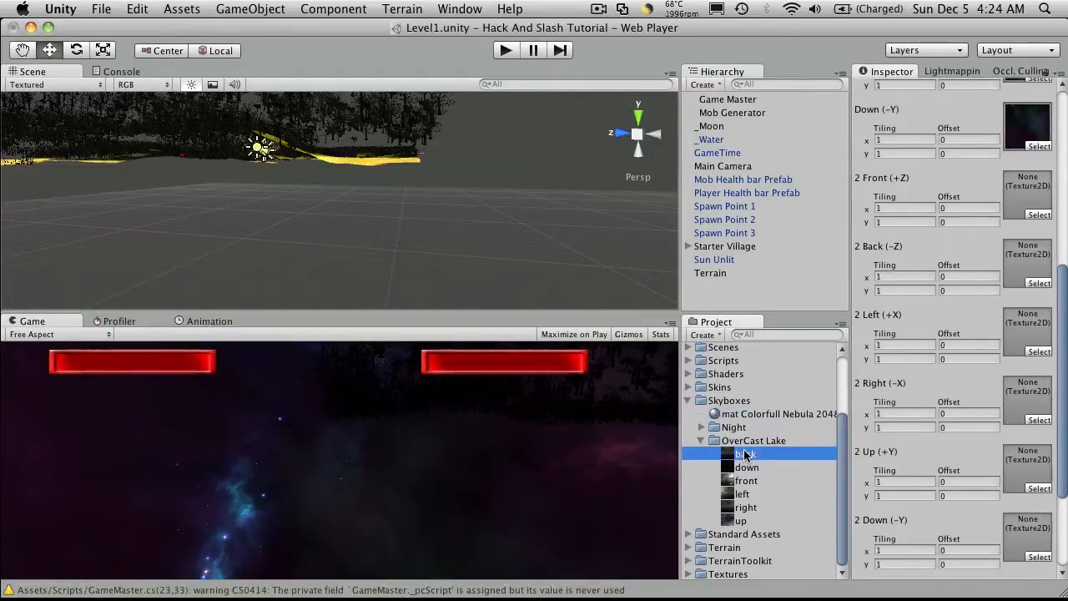
click(744, 454)
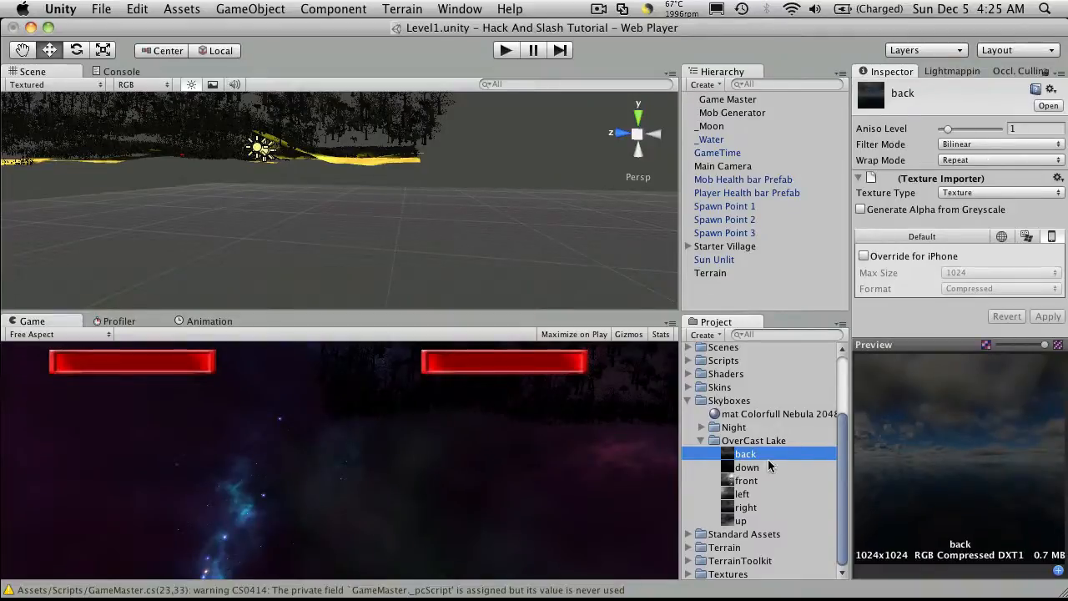
click(997, 161)
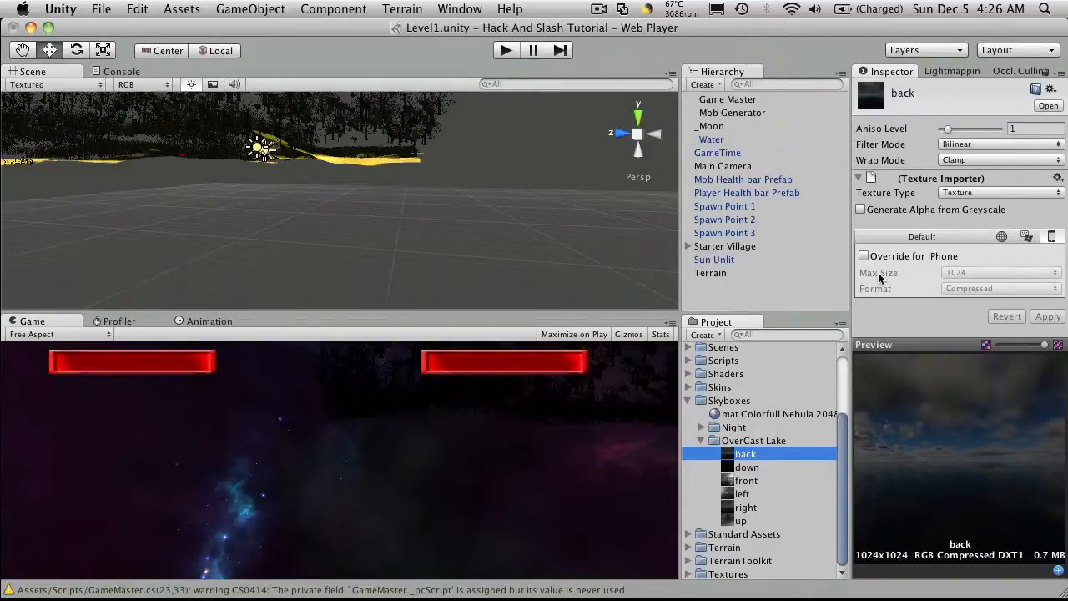
click(777, 414)
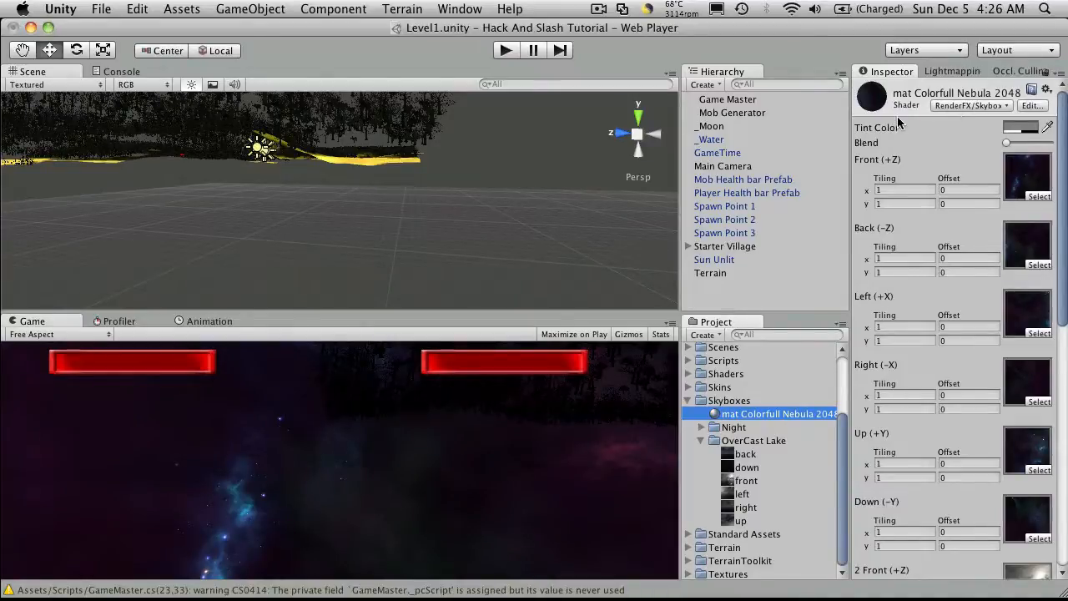
- Set Render Settings' Skybox Material to mat Skybox, then select the Main Camera
scroll(down, 3)
text(mat Skybox)
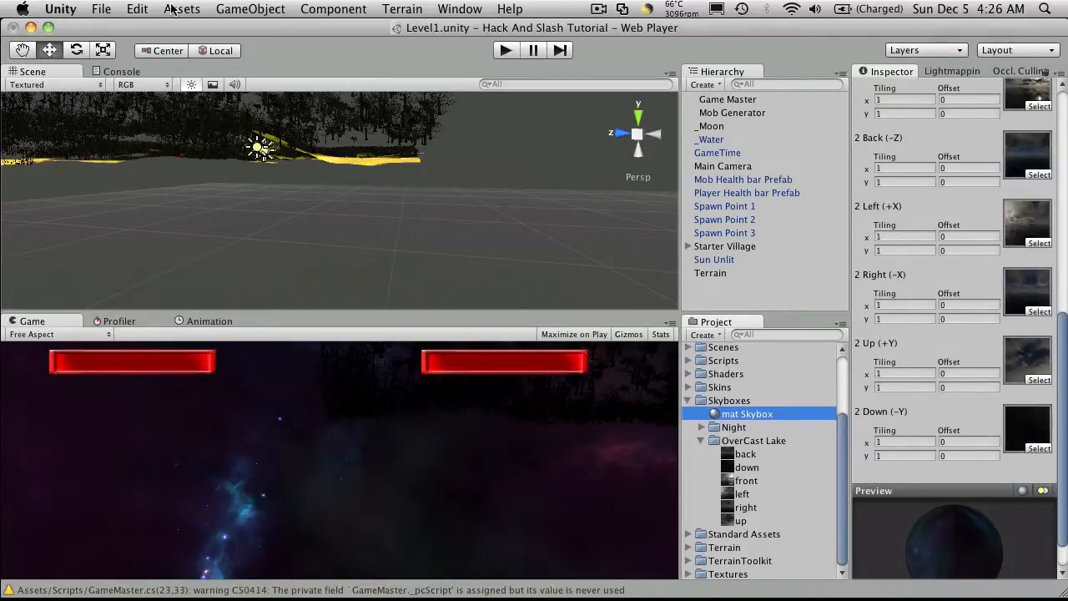
click(137, 10)
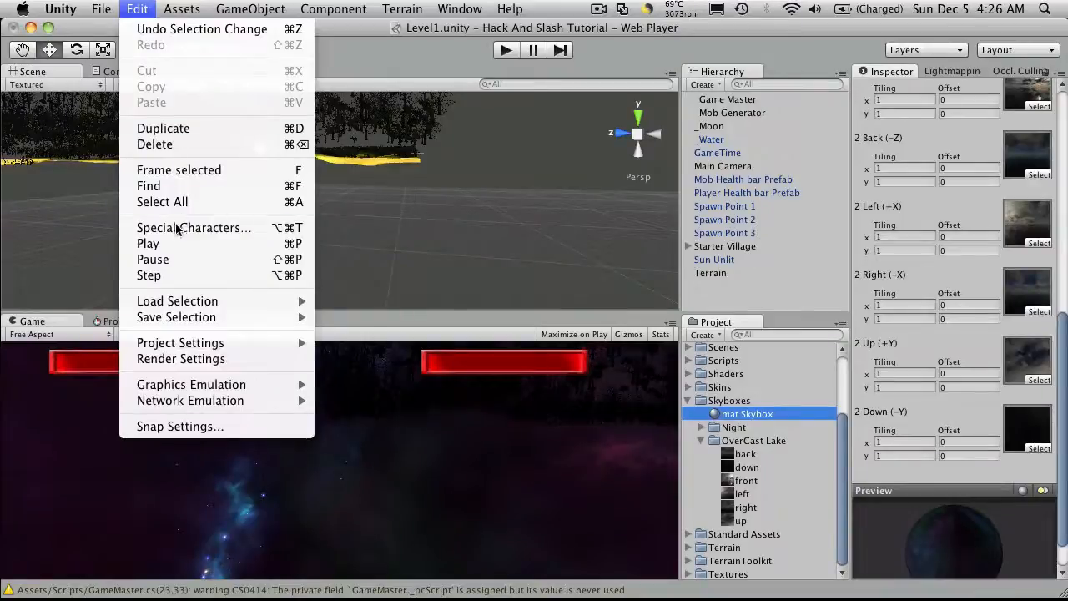
click(180, 357)
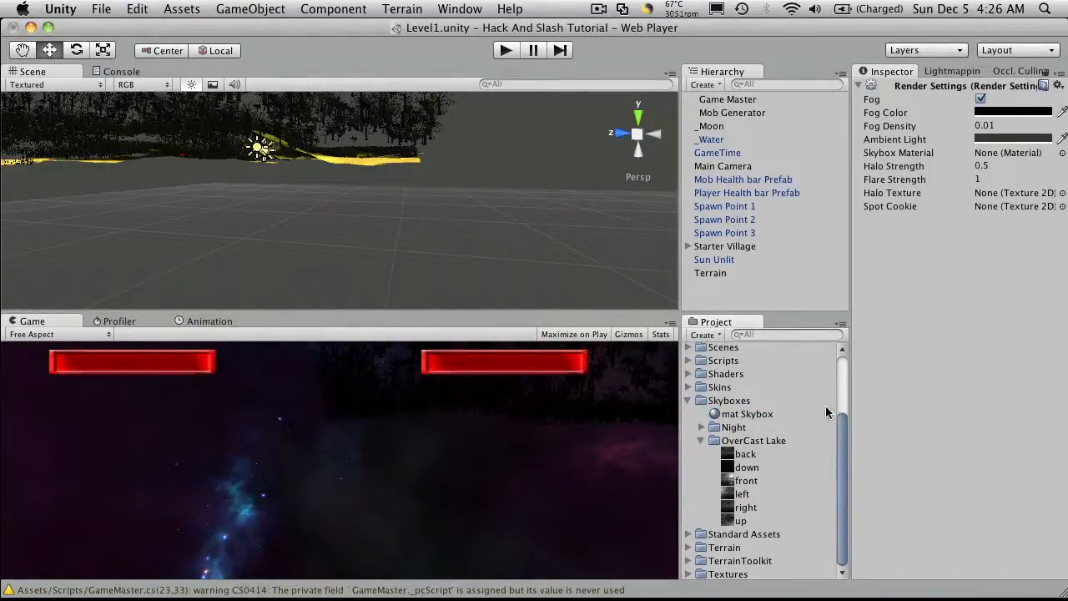
click(1010, 151)
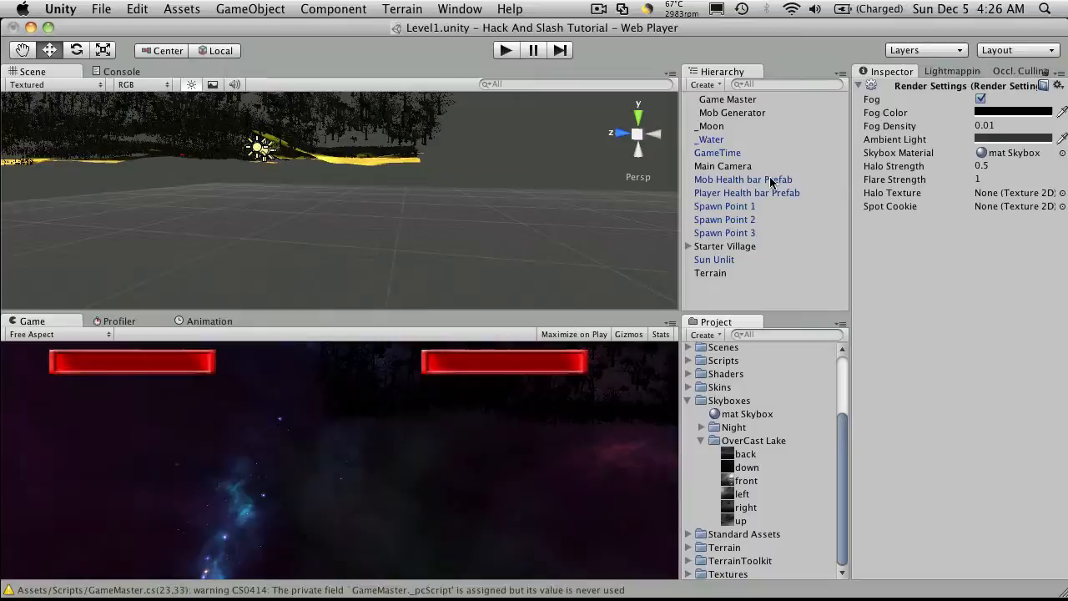
click(724, 165)
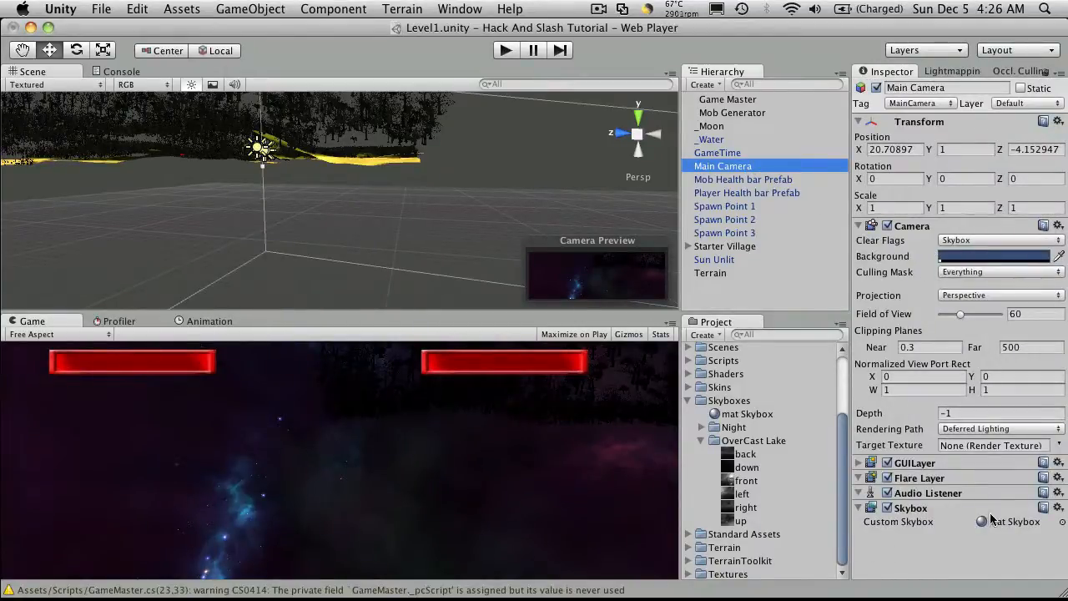
- Remove the Main Camera's own Skybox component so the scene skybox is used
click(1058, 507)
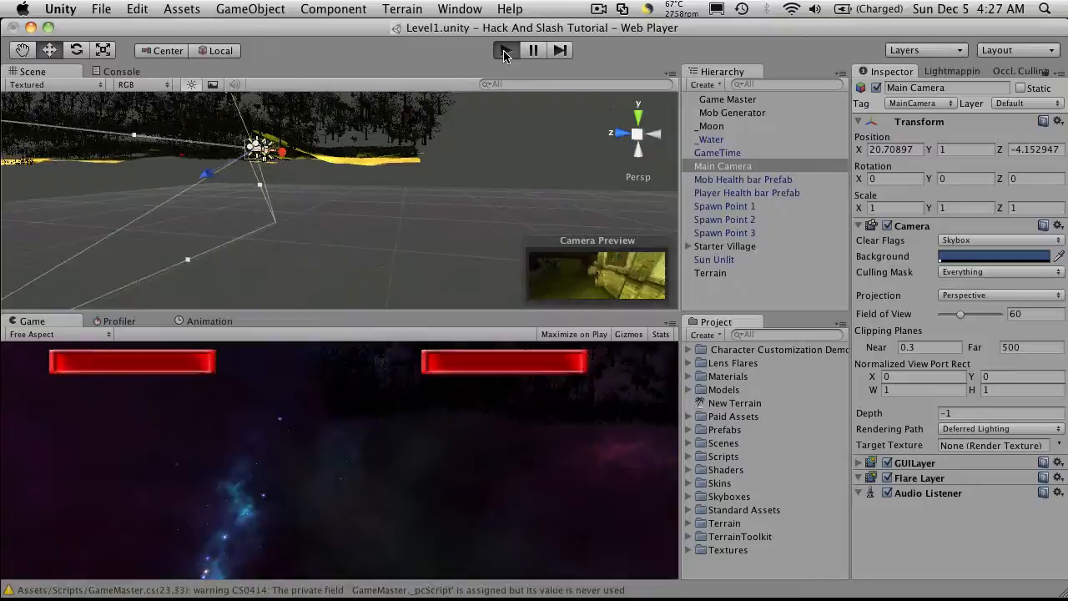
- Start a play-test of the level to check the new skybox
click(504, 50)
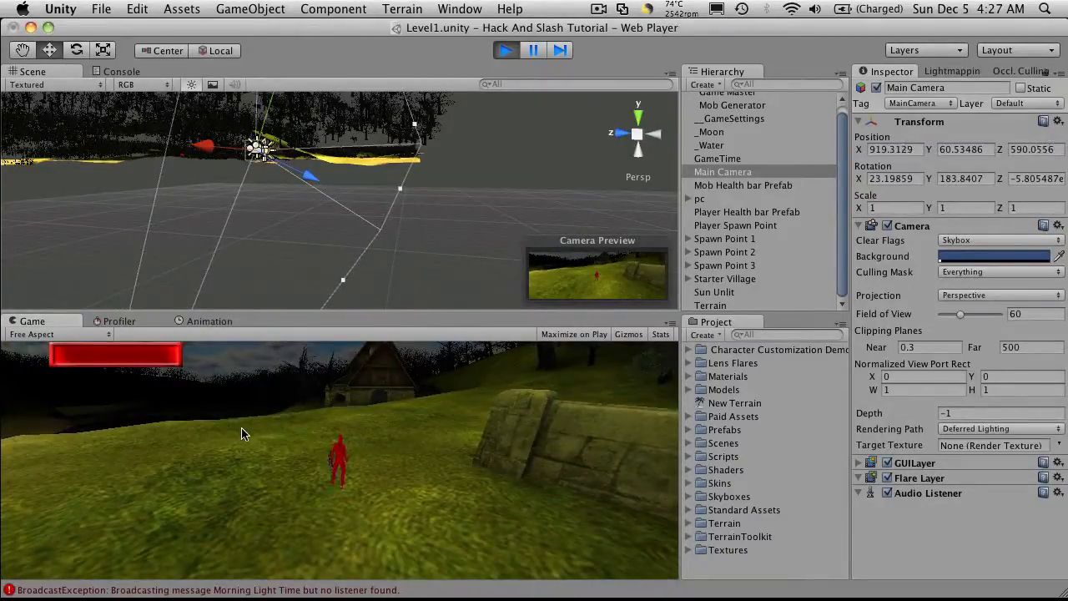
mouse_move(302, 410)
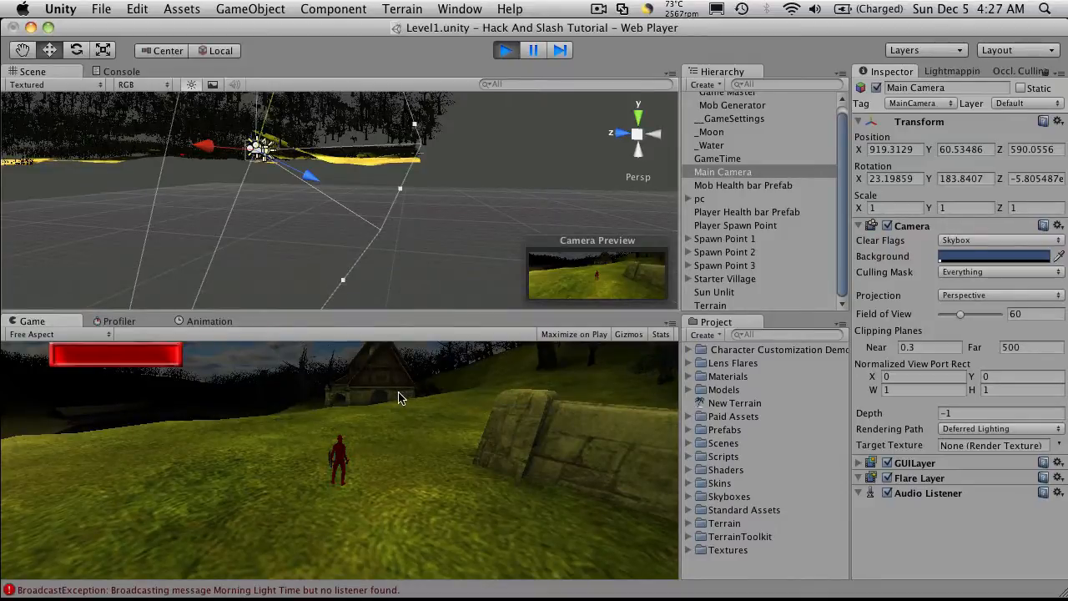
mouse_move(408, 394)
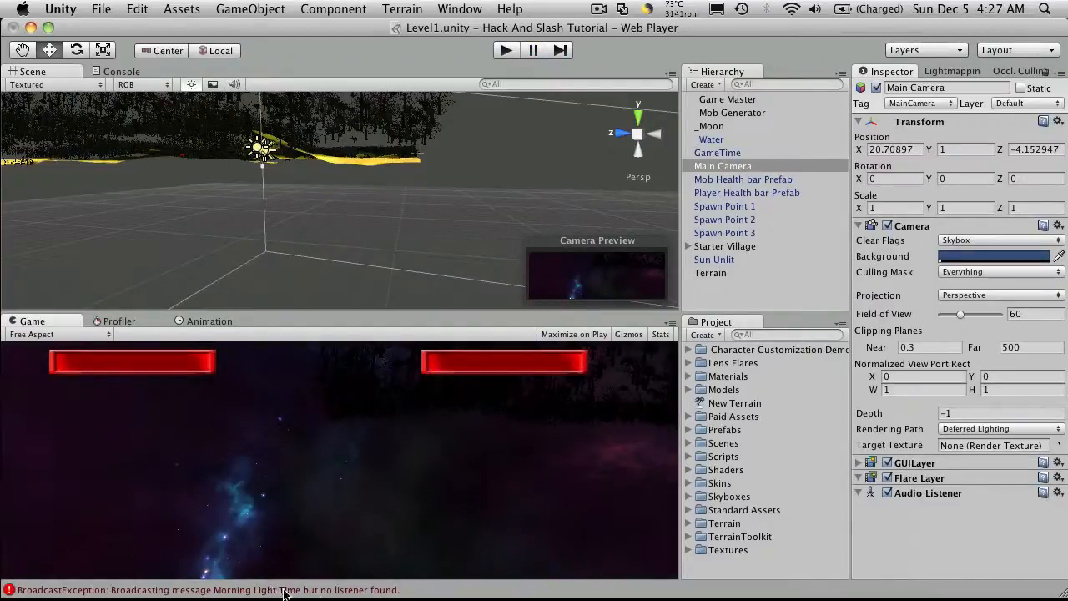
mouse_move(725, 296)
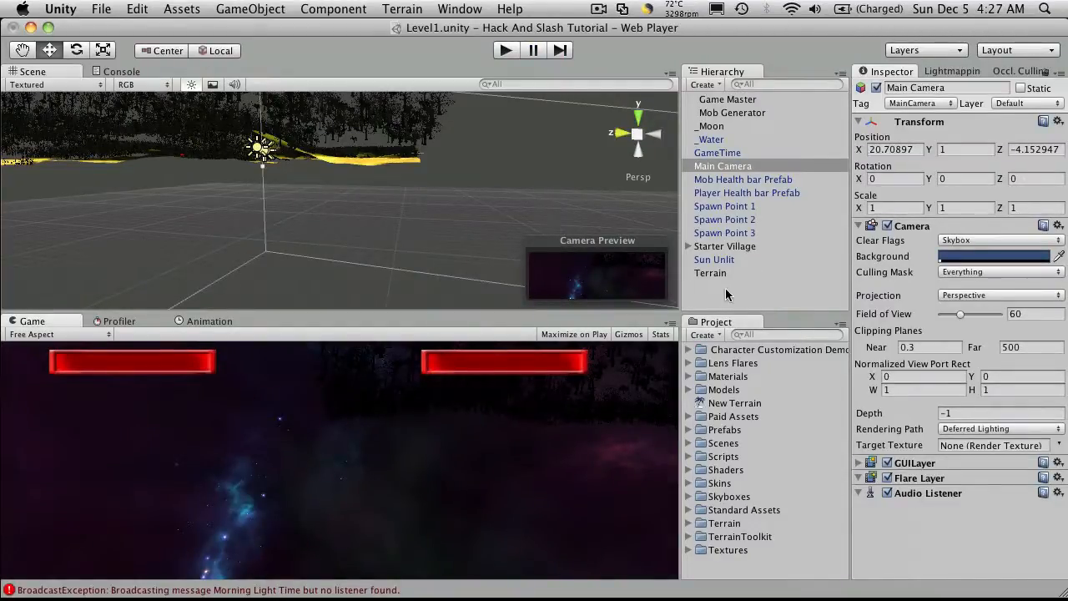
- Add Day Night Cycle > Timed Lighting to House 2's Front Light and start Play
click(724, 245)
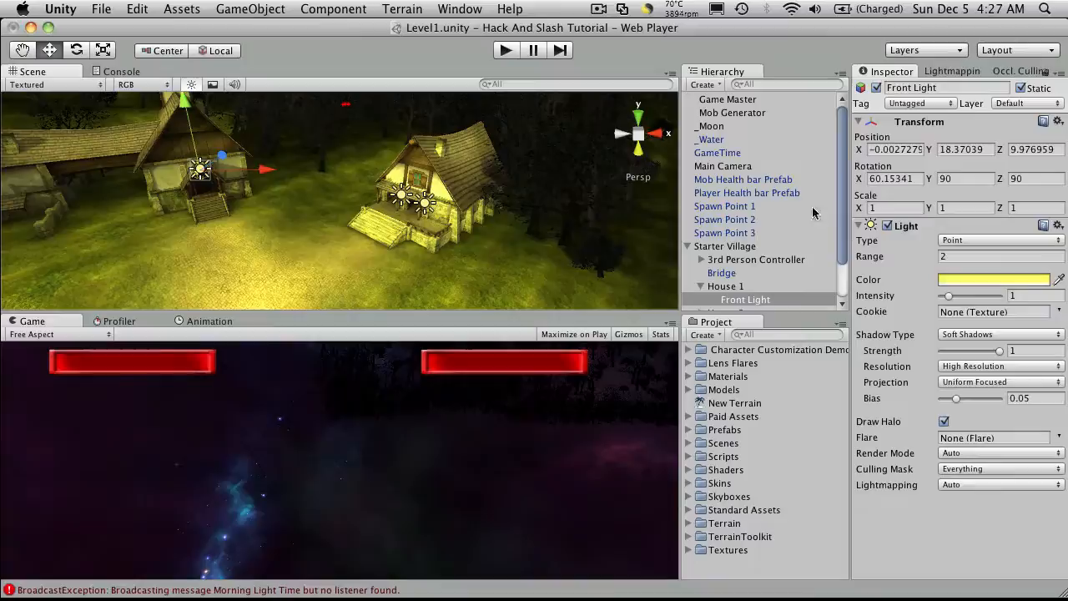
click(333, 10)
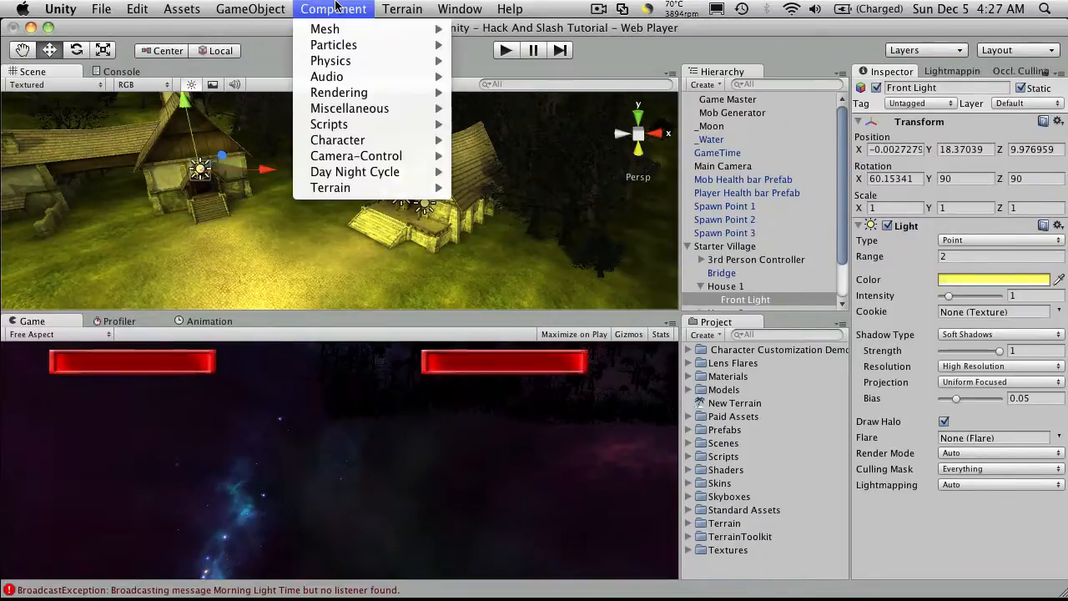
mouse_move(354, 172)
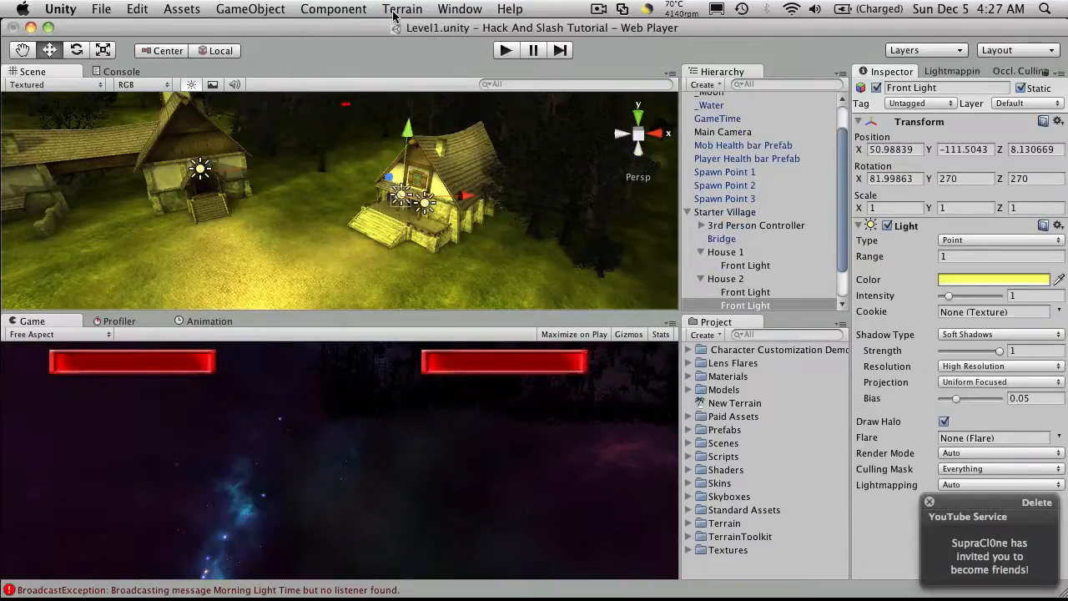
click(334, 10)
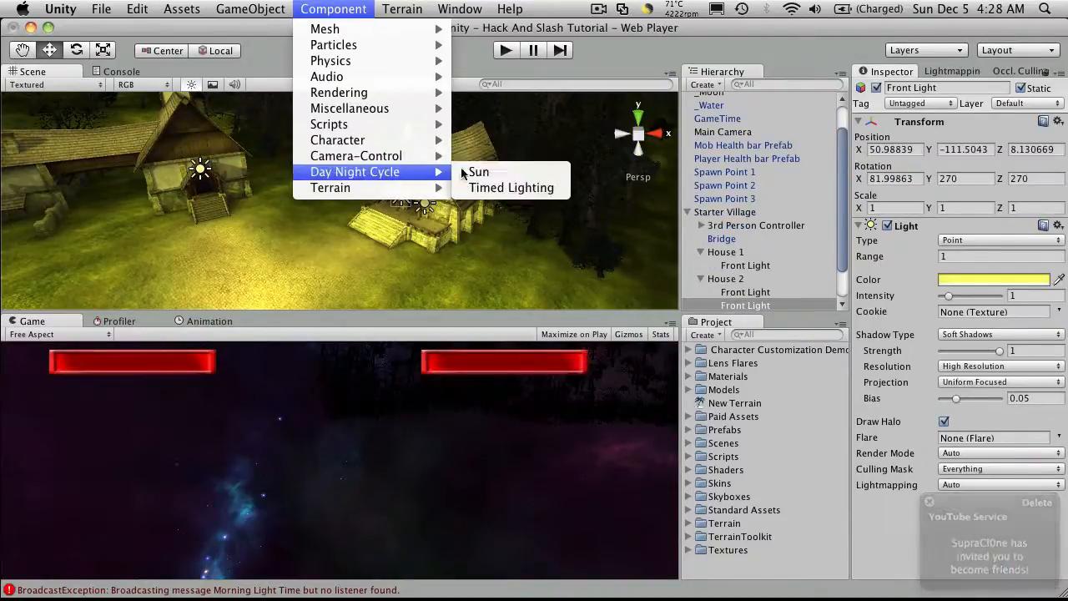
click(510, 186)
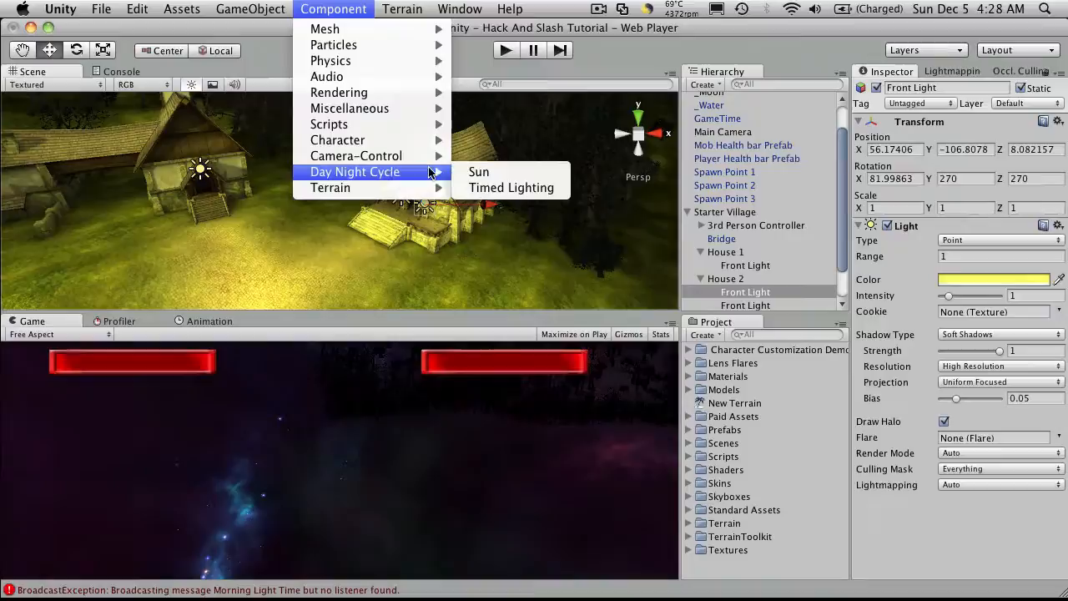
click(511, 187)
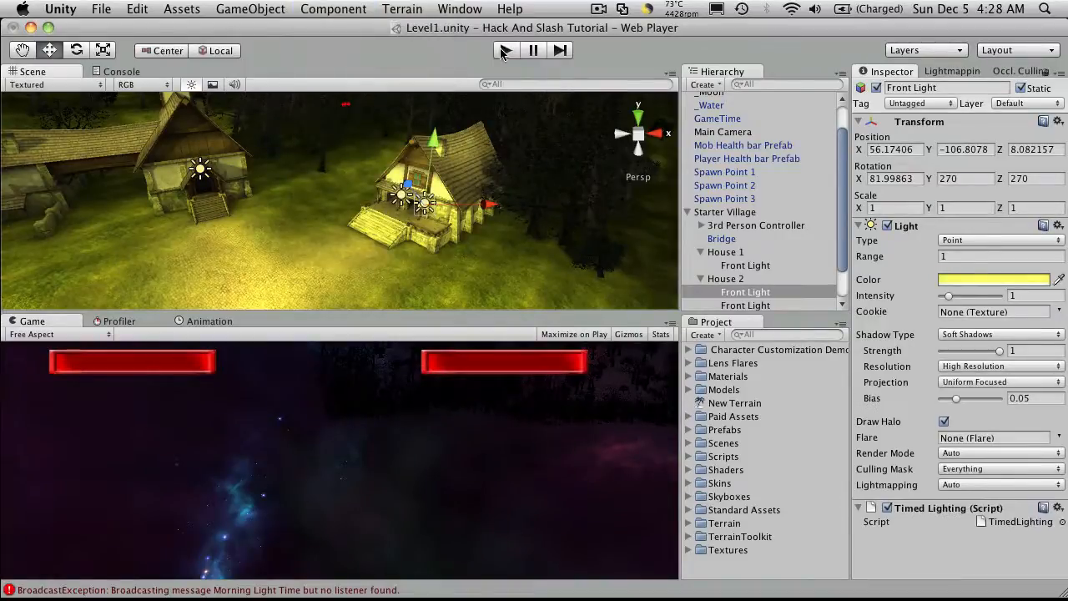
click(504, 50)
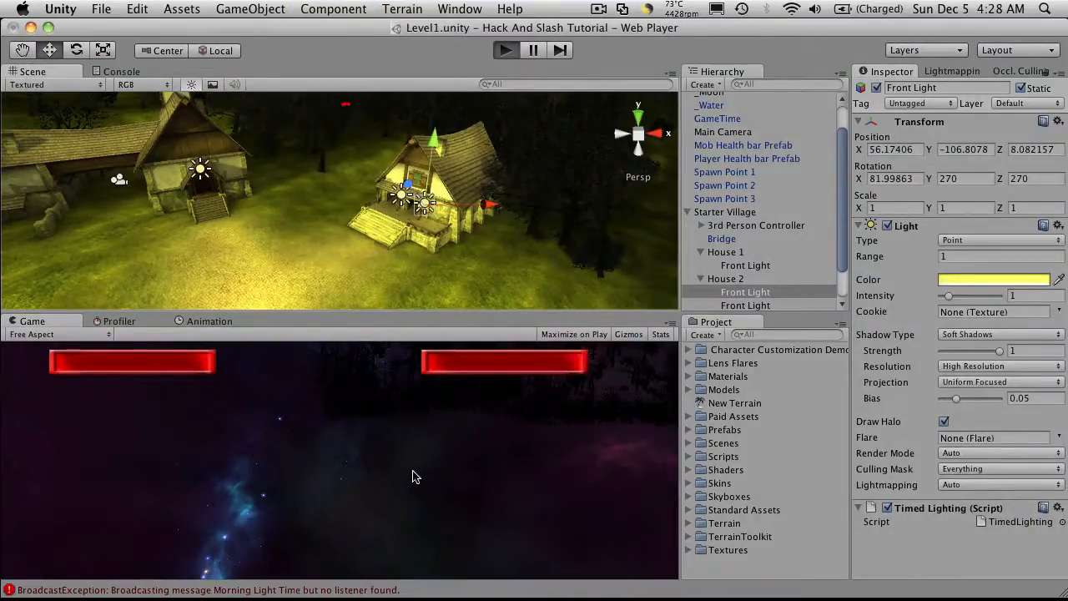
- Focus the running game to watch the village turn to night
click(504, 50)
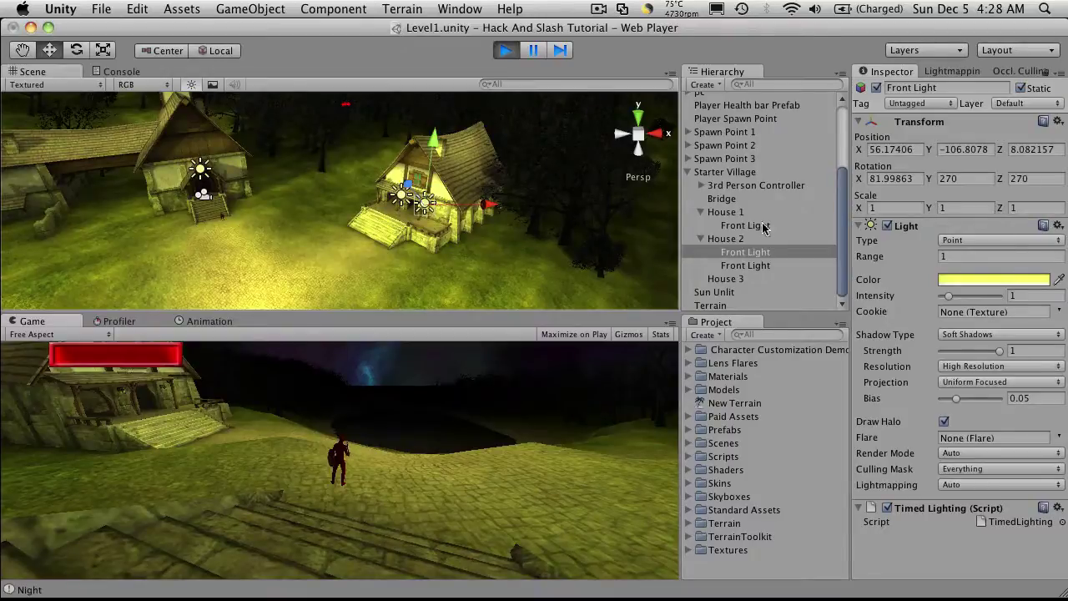
mouse_move(988, 354)
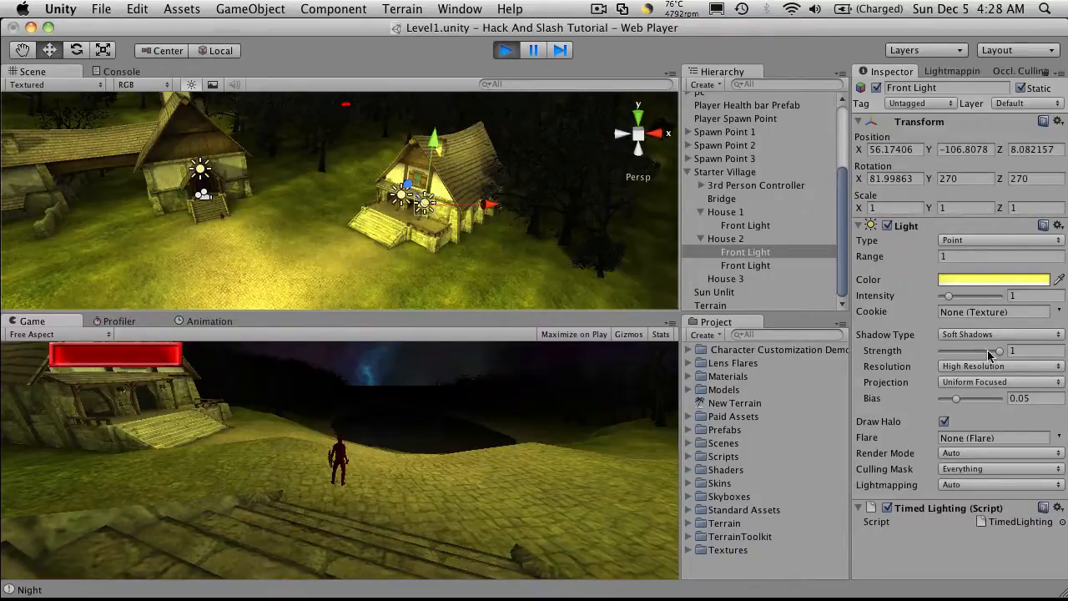